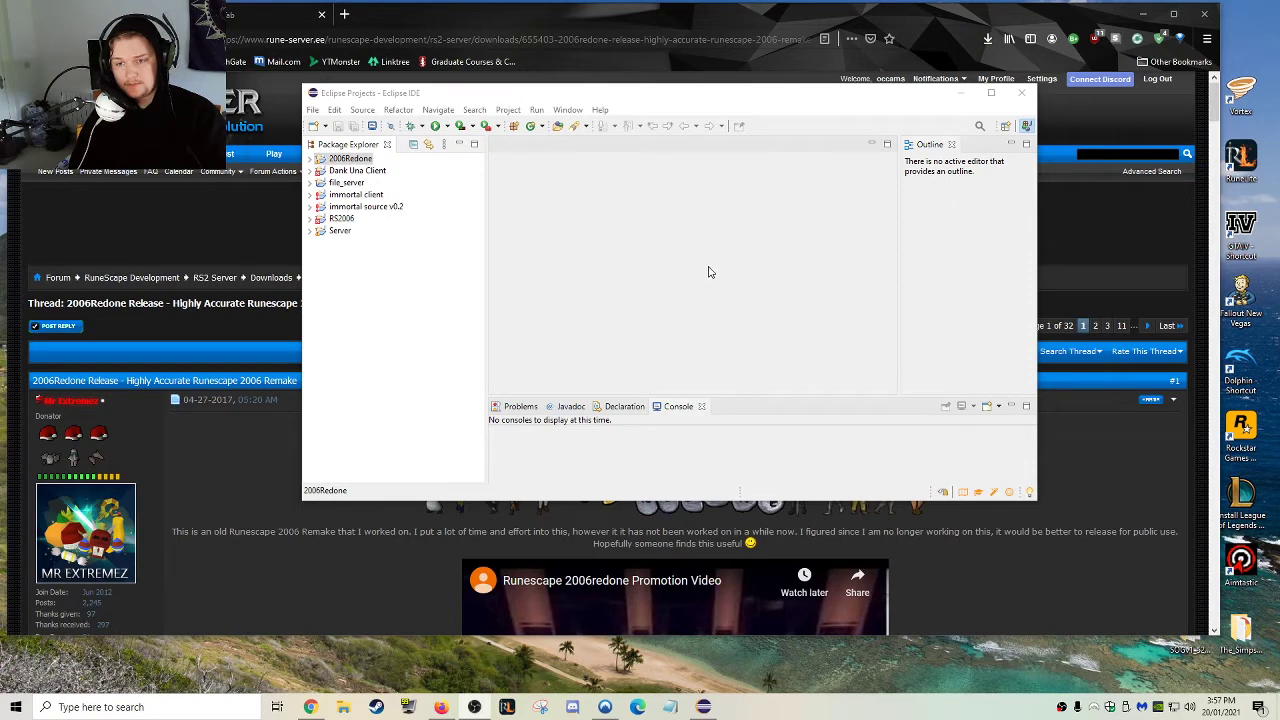
mouse_move(772, 98)
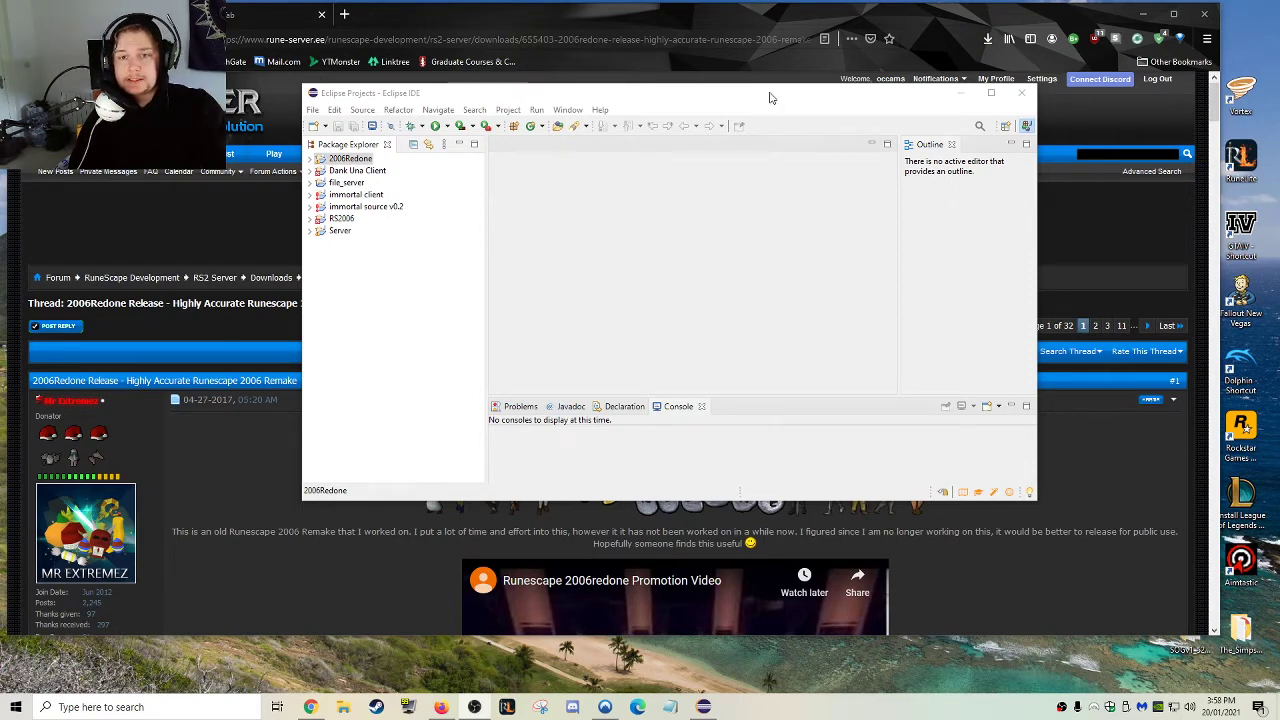
- Move the Eclipse window aside to reveal the 2006Redone release thread in Chrome
left_click_drag(770, 94, 740, 106)
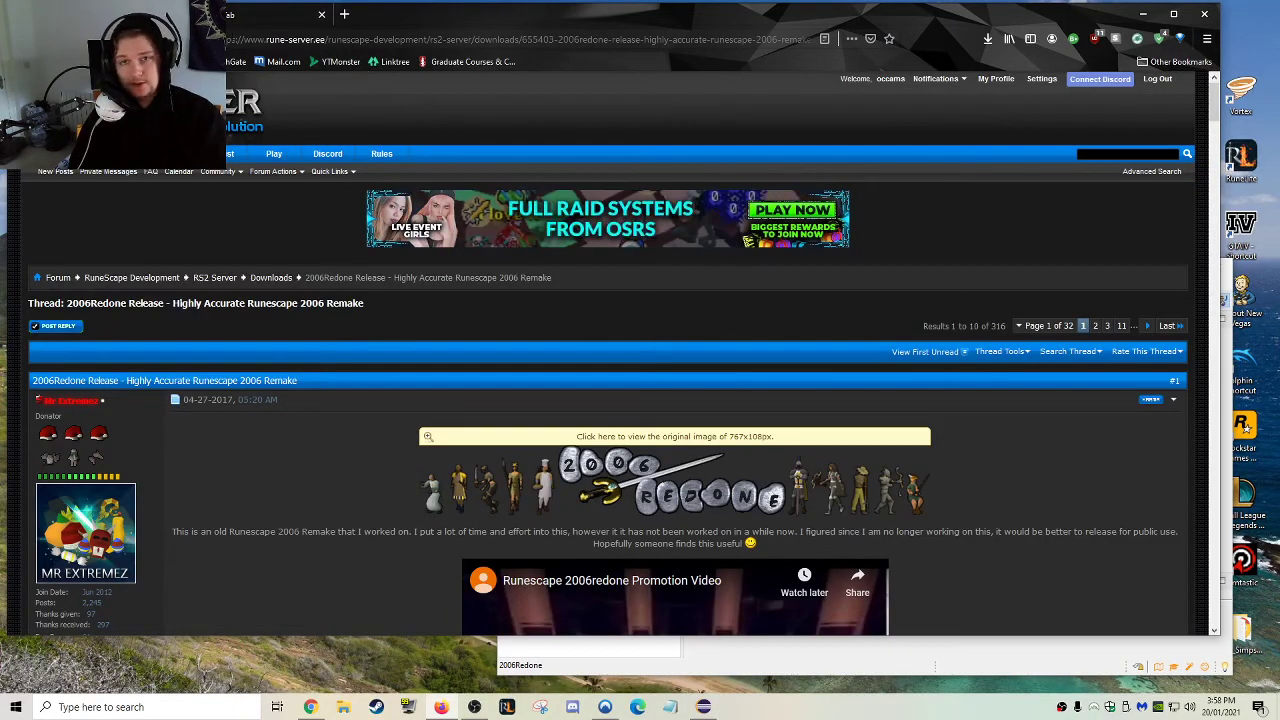
- Scroll the release thread past the screenshots down to the Download Links section
scroll("down", 3)
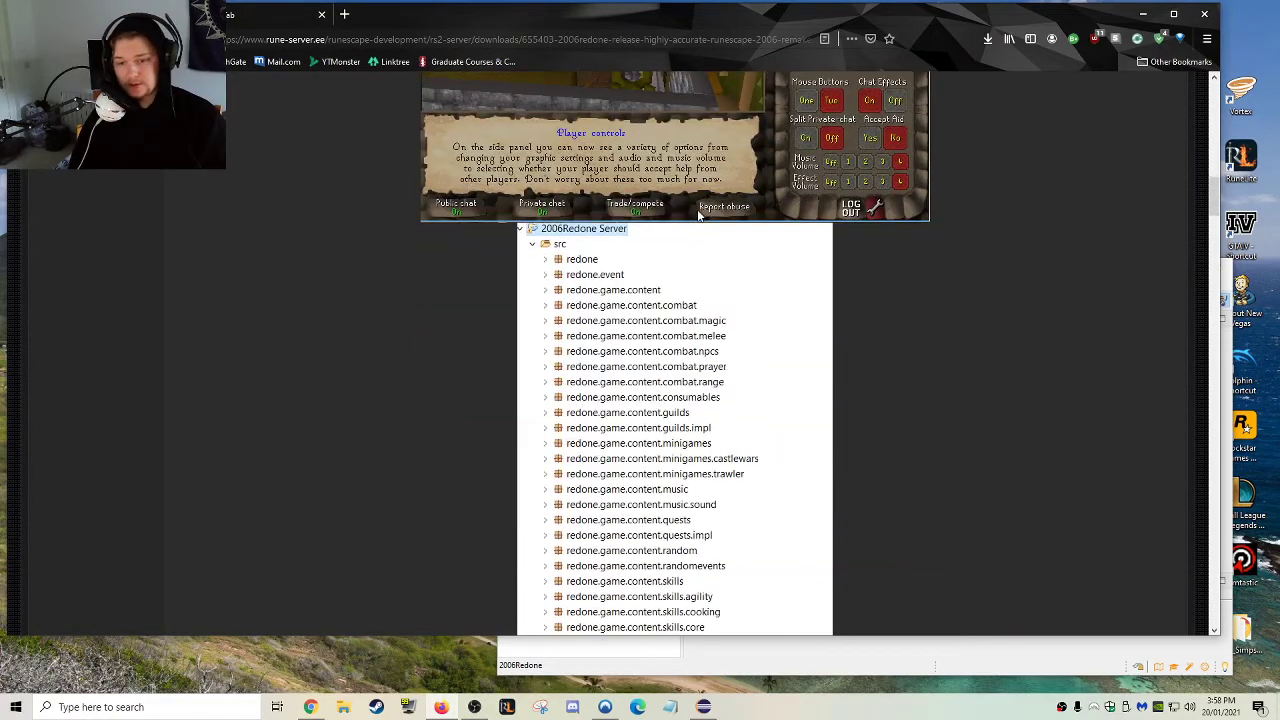
scroll("down", 3)
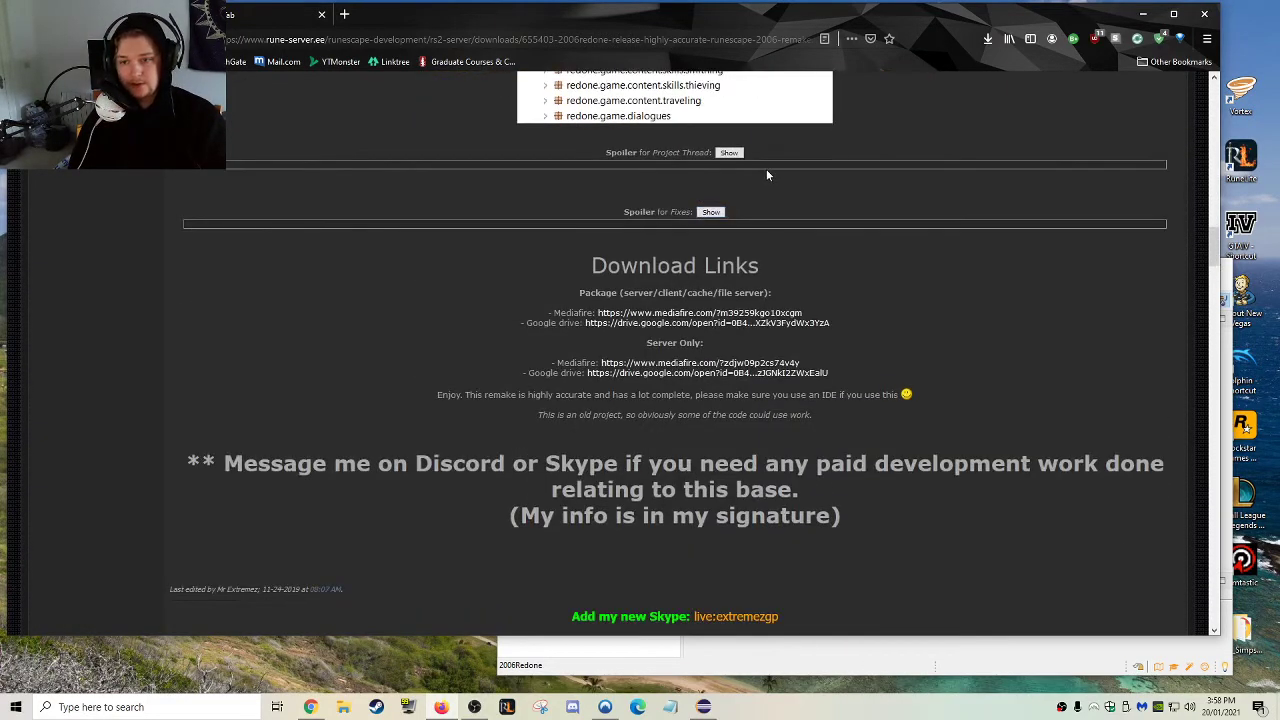
scroll("down", 3)
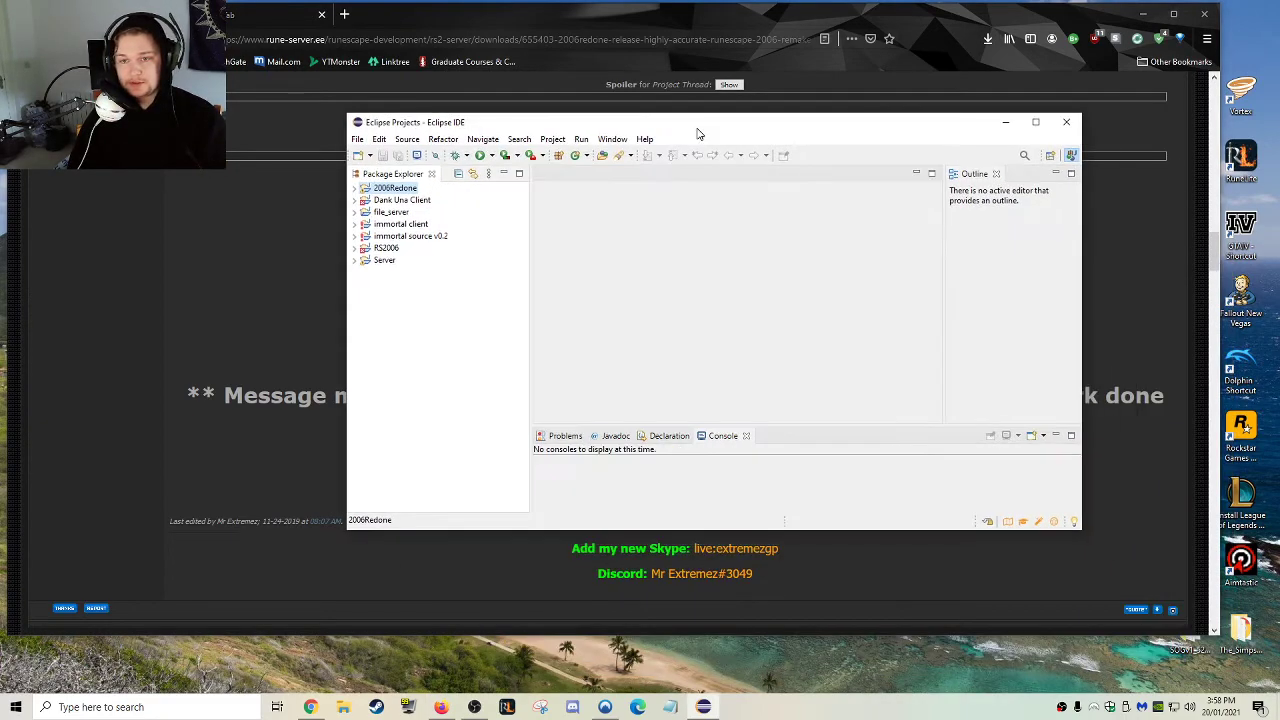
left_click_drag(698, 122, 628, 96)
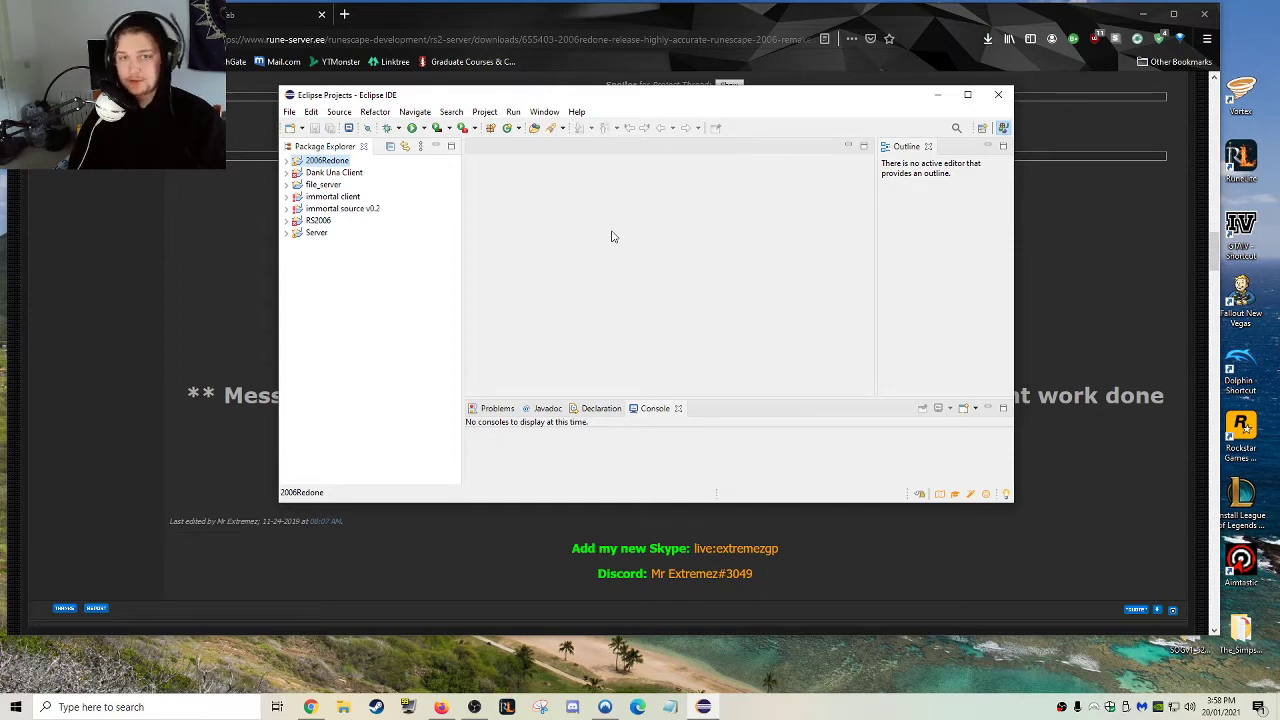
mouse_move(650, 296)
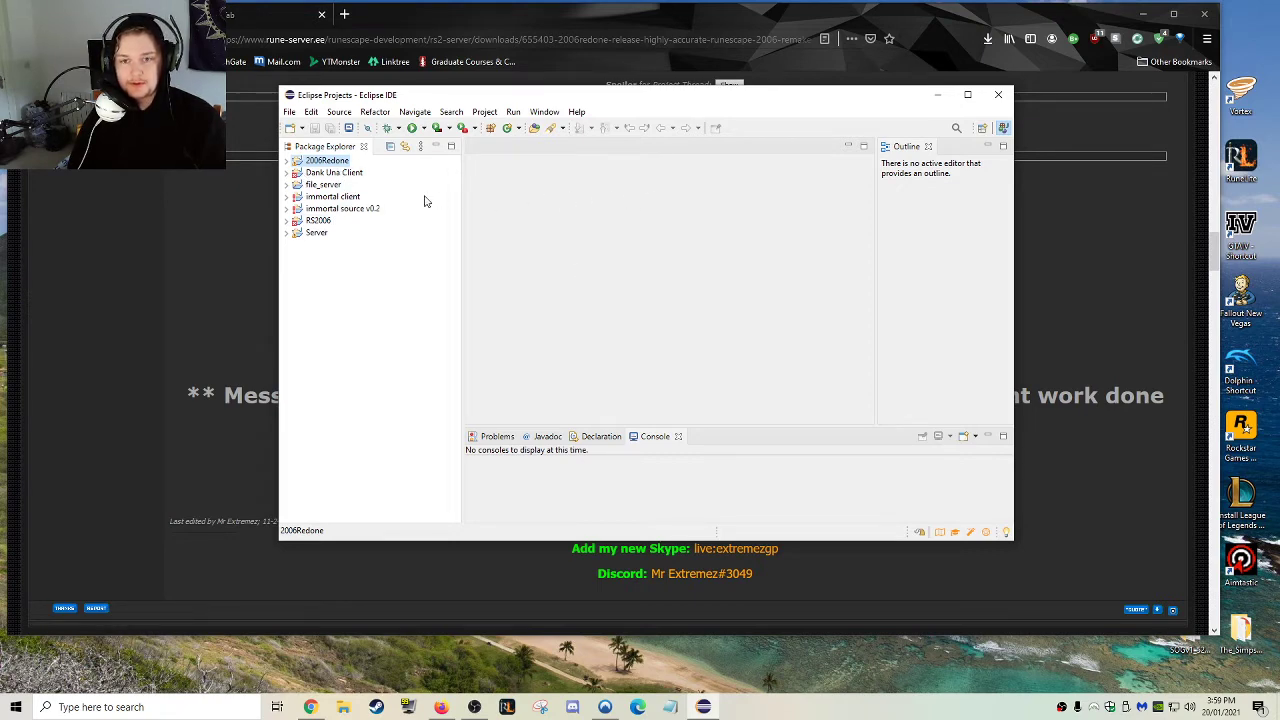
mouse_move(388, 232)
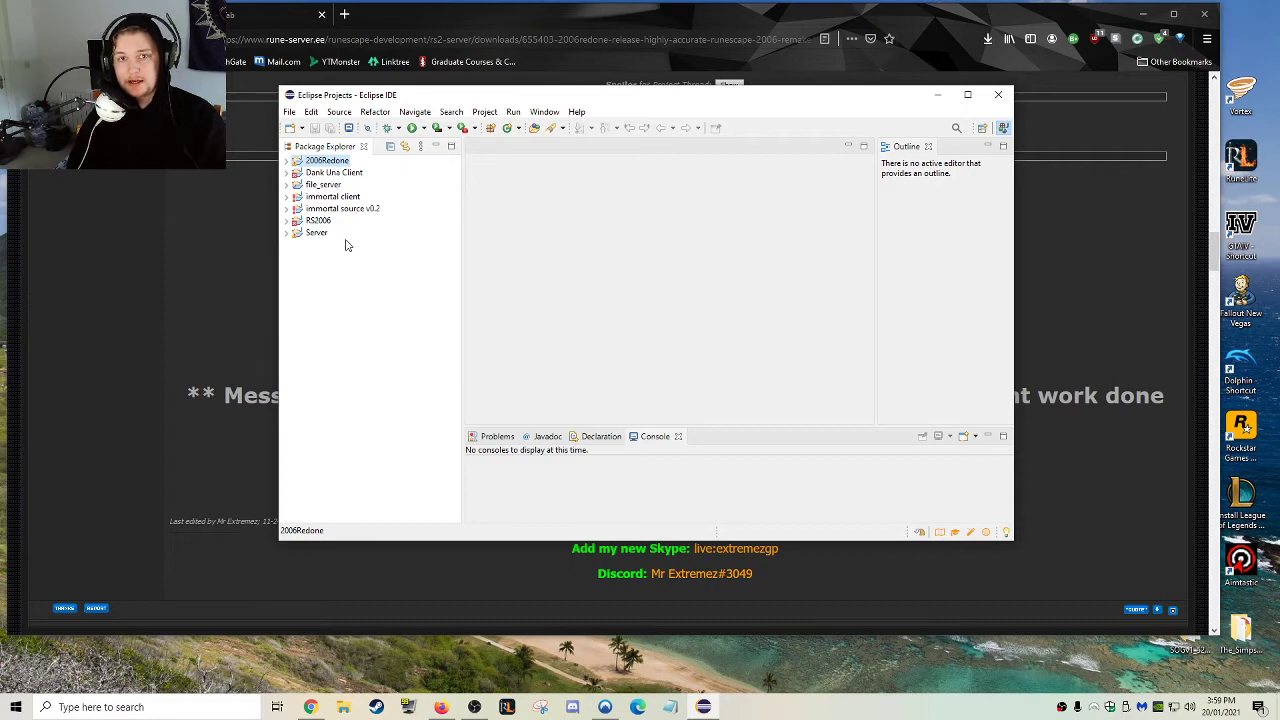
mouse_move(380, 246)
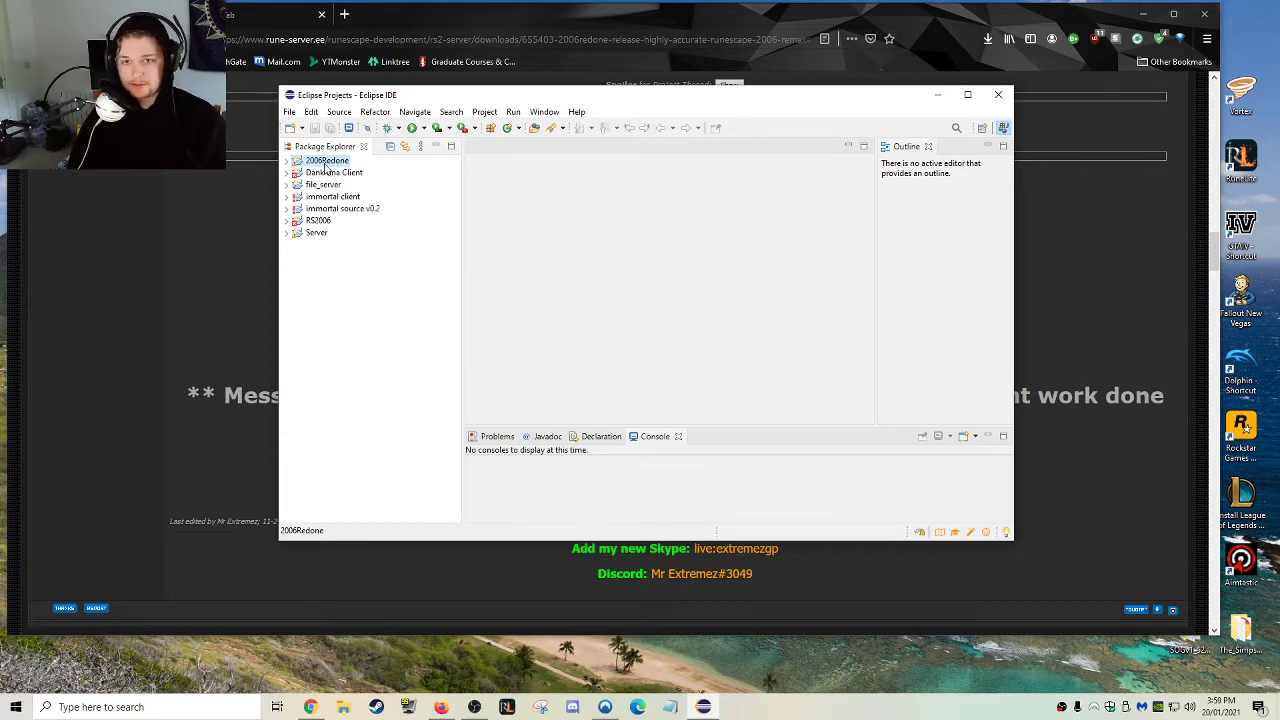
- Run 2006Redone as a Java application with the Server - redone main class, listening on port 43594
left_click(360, 492)
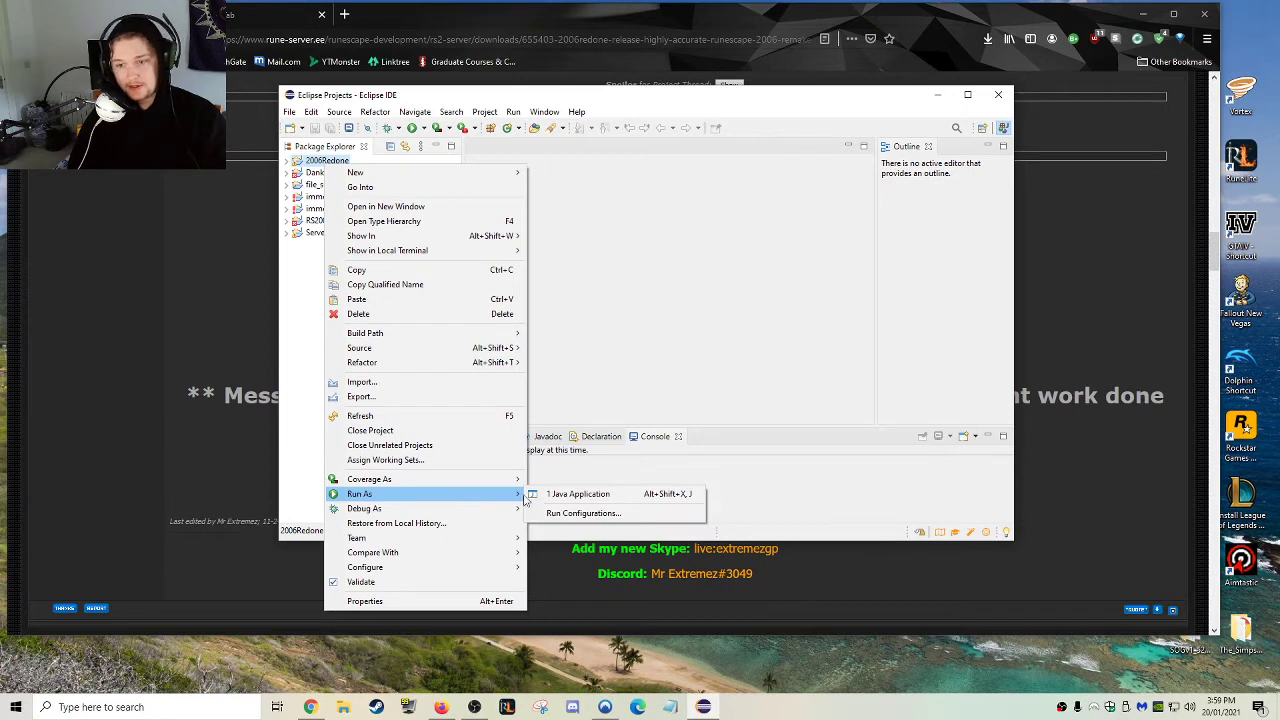
left_click(578, 492)
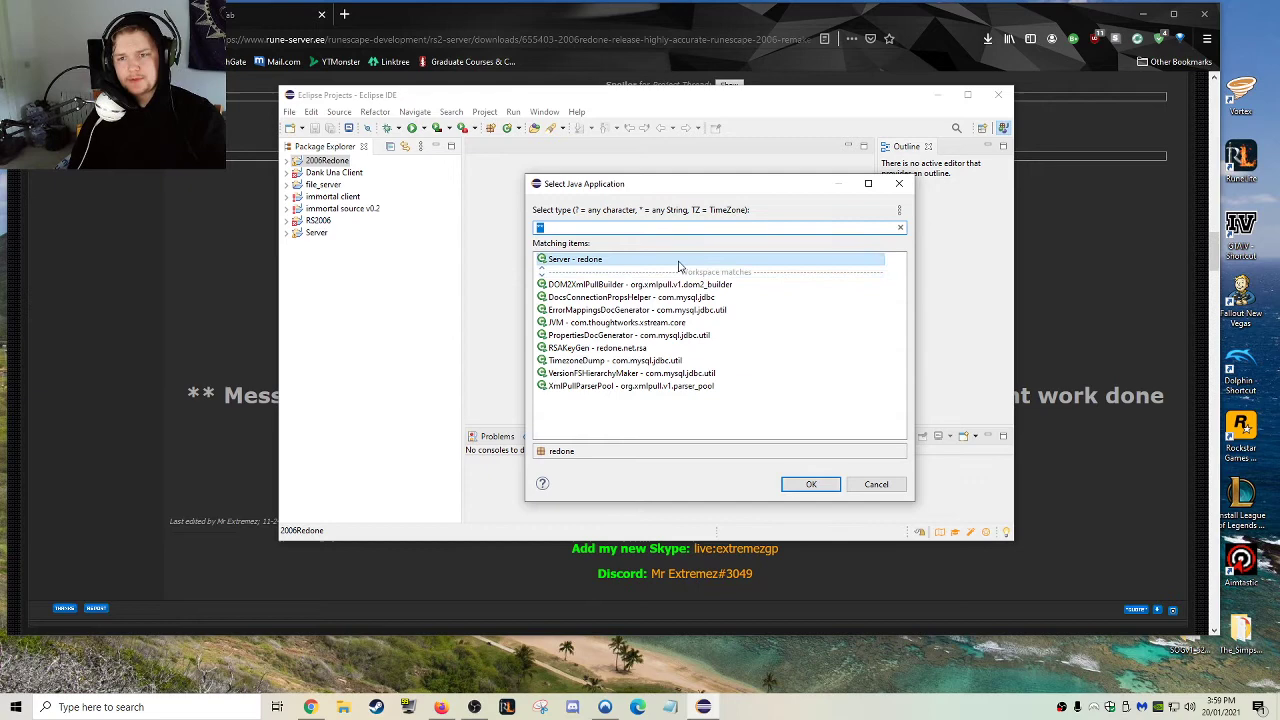
left_click(812, 484)
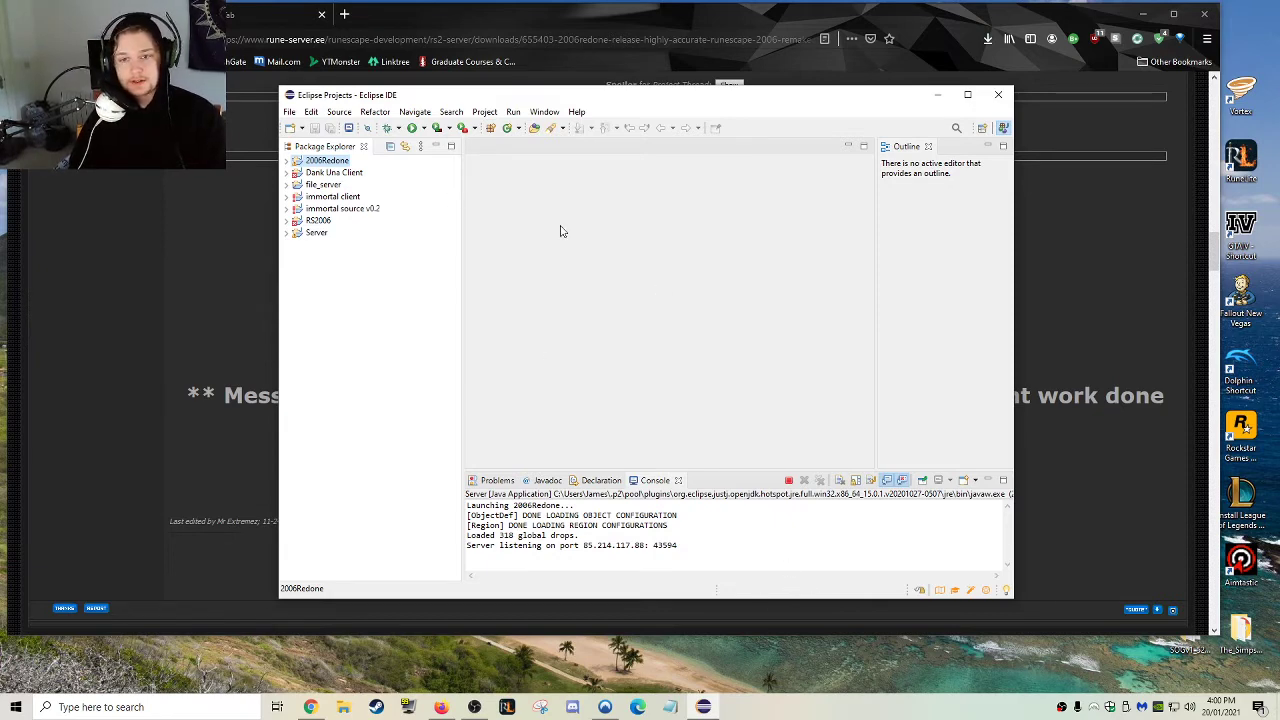
mouse_move(452, 218)
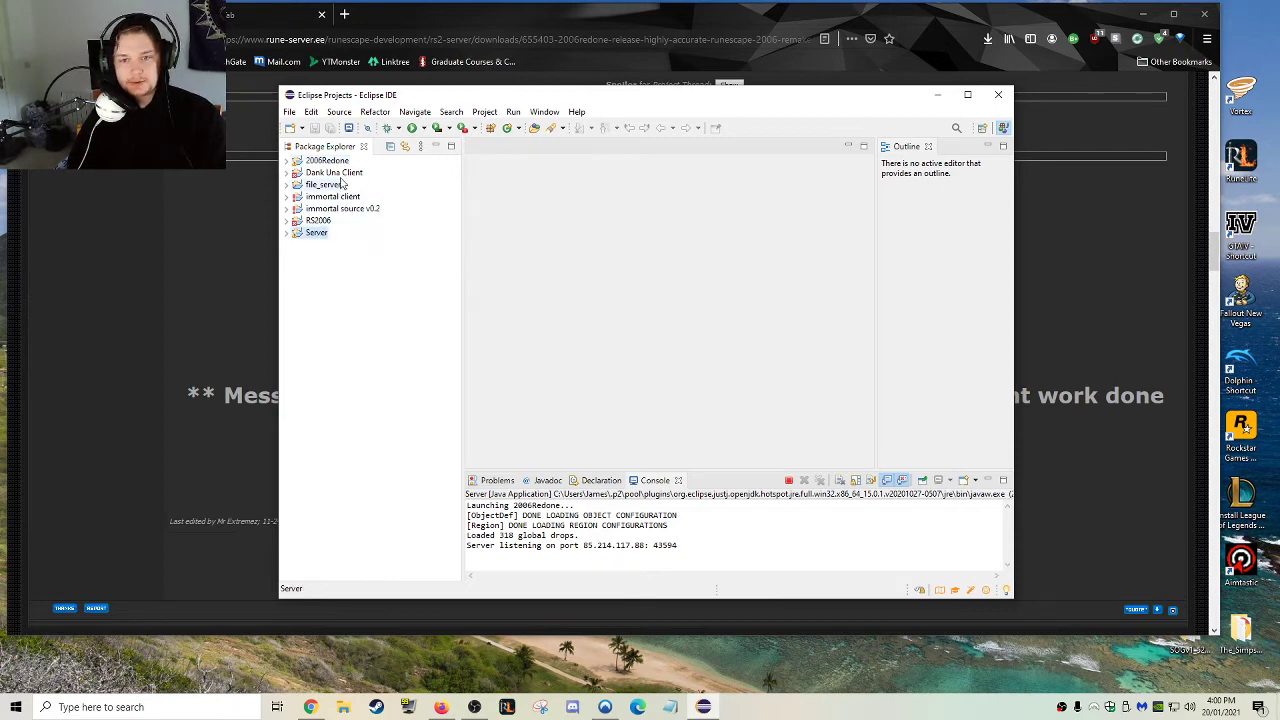
left_click(328, 160)
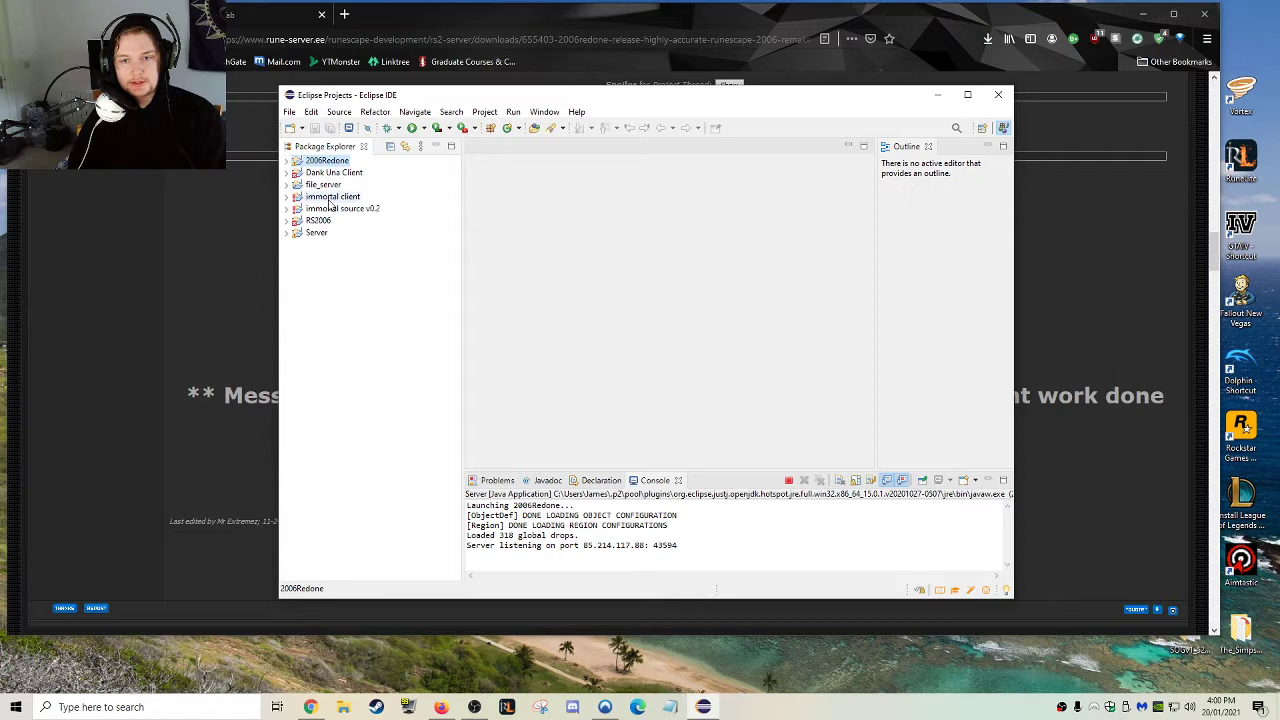
left_click(318, 220)
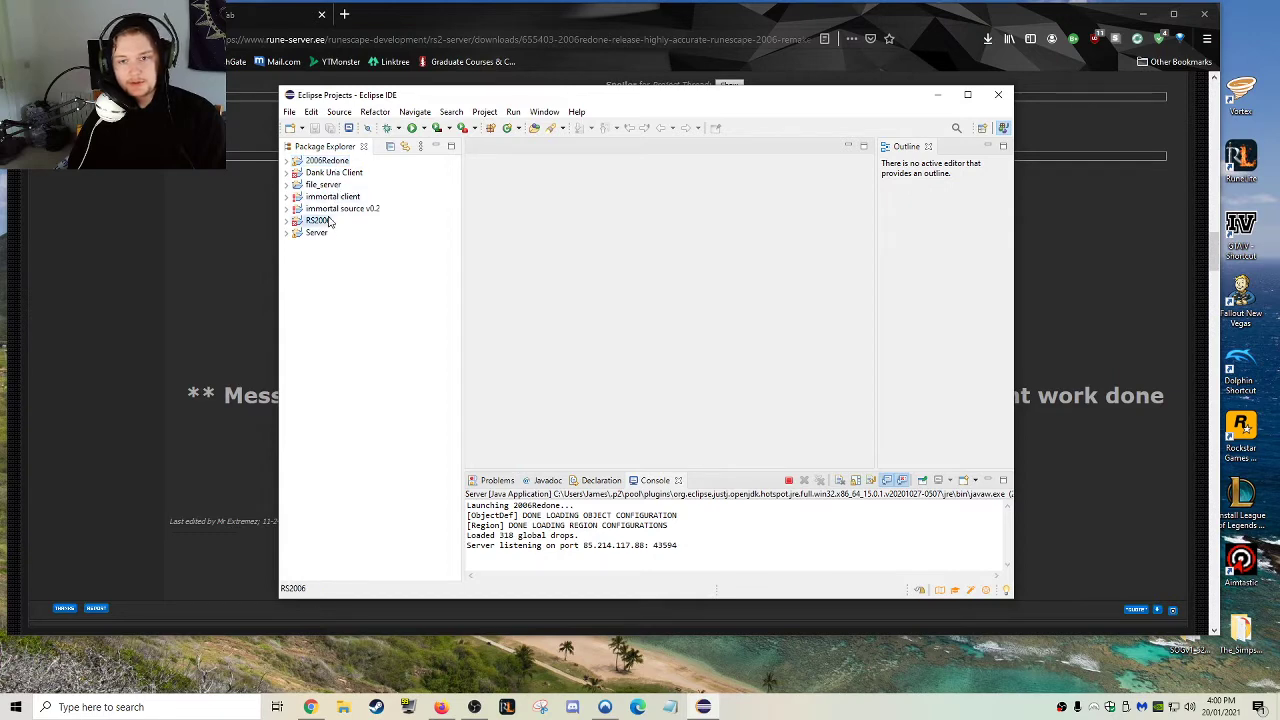
right_click(316, 220)
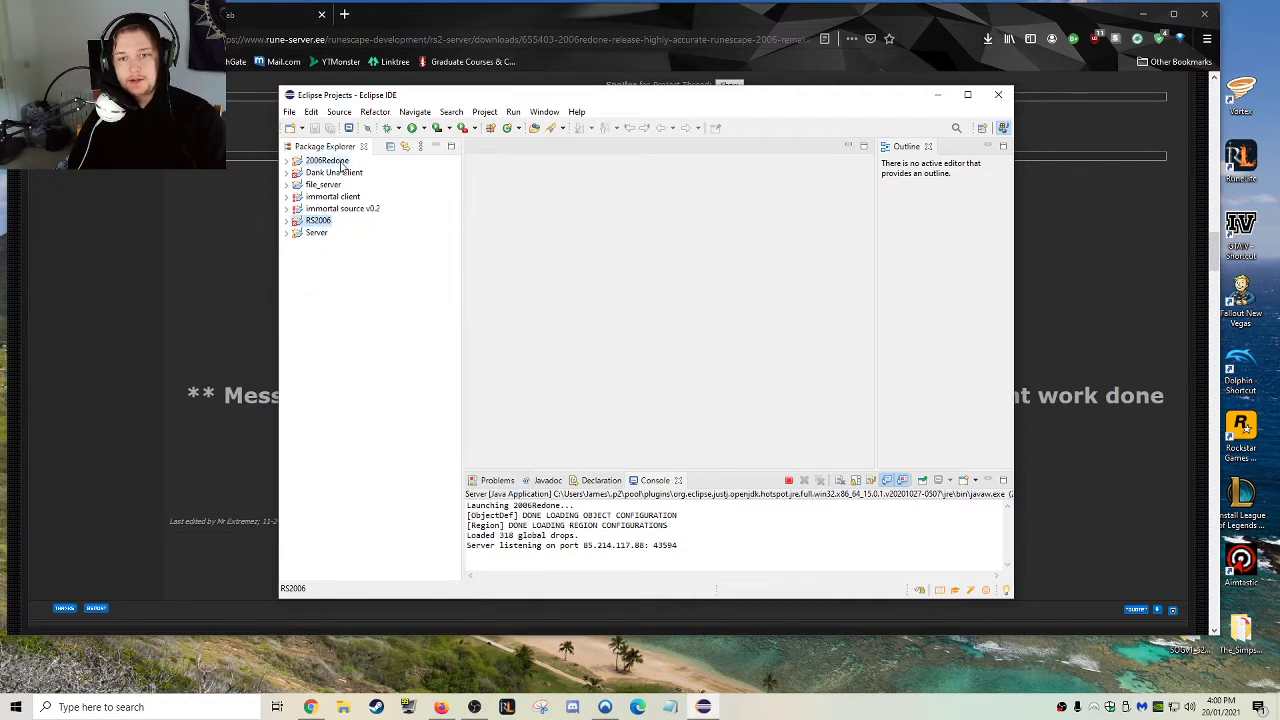
left_click(288, 112)
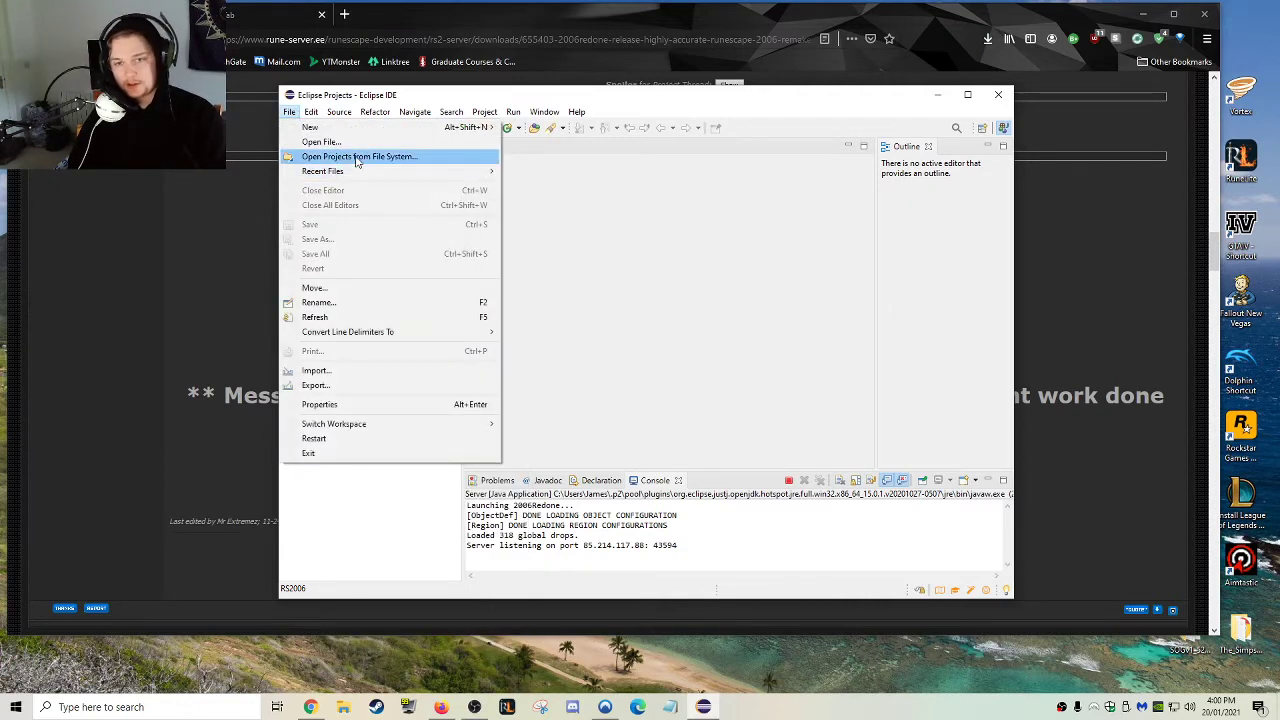
left_click(360, 156)
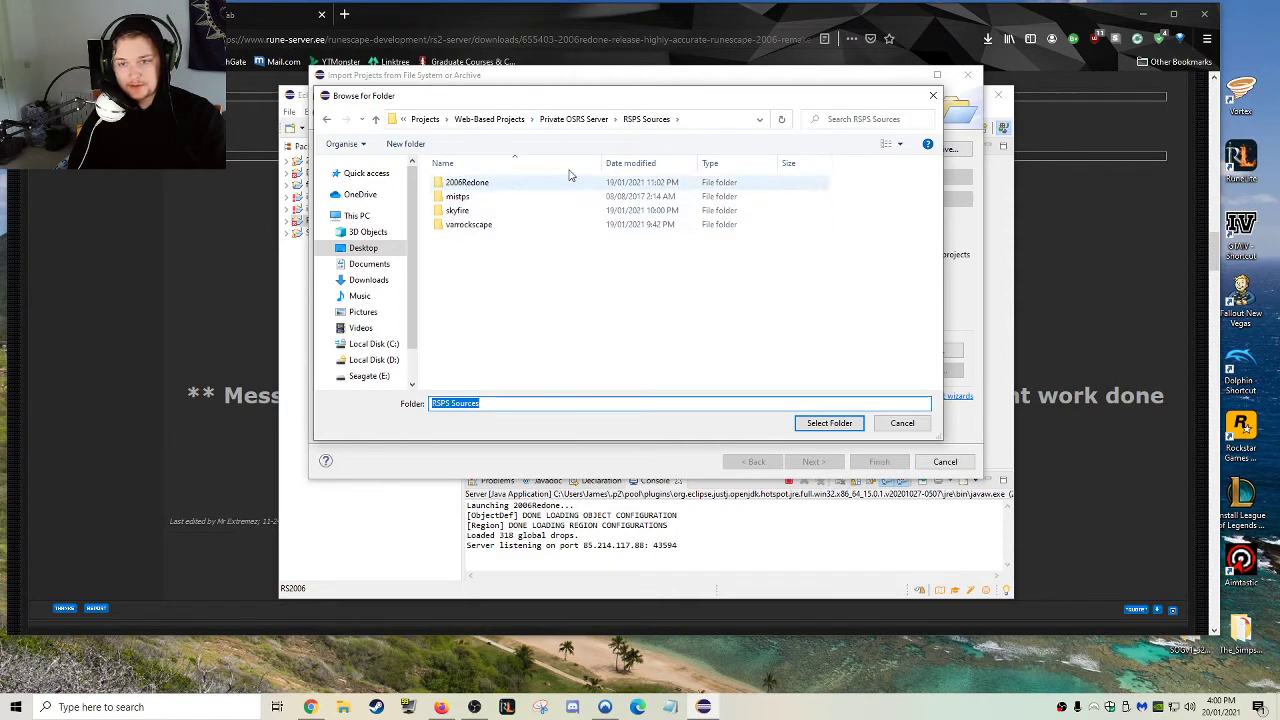
double_click(466, 182)
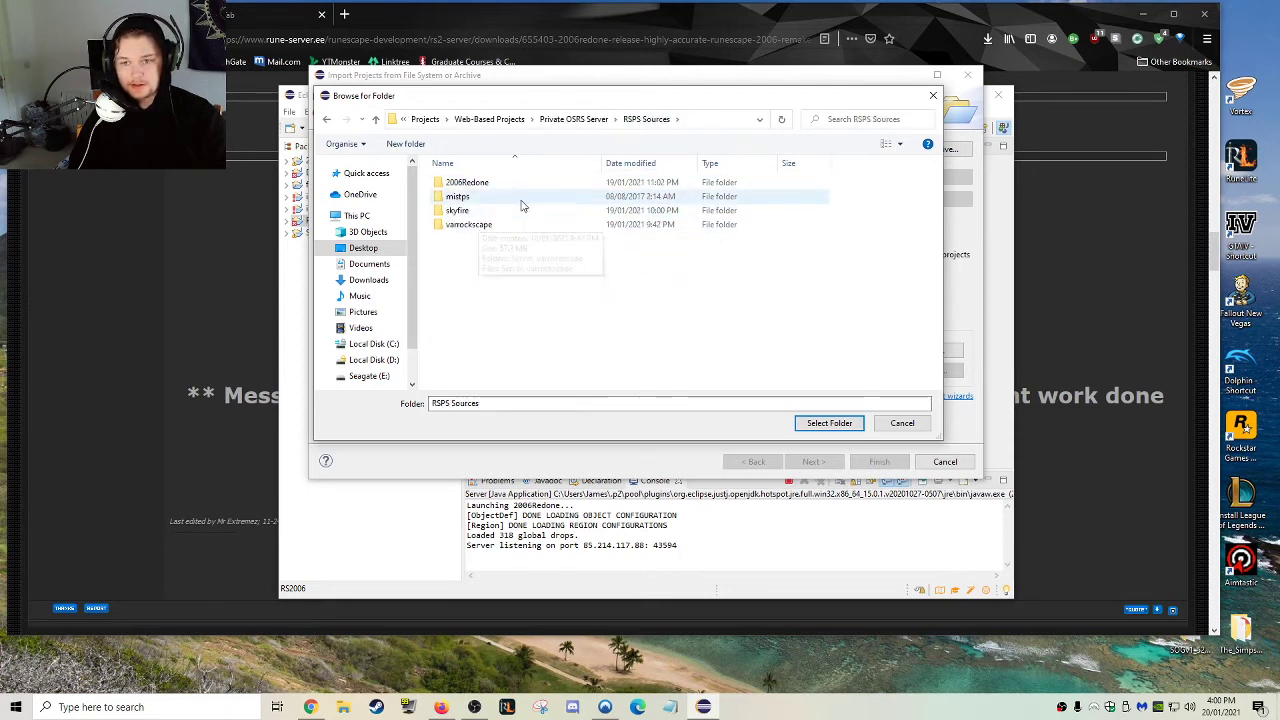
double_click(456, 196)
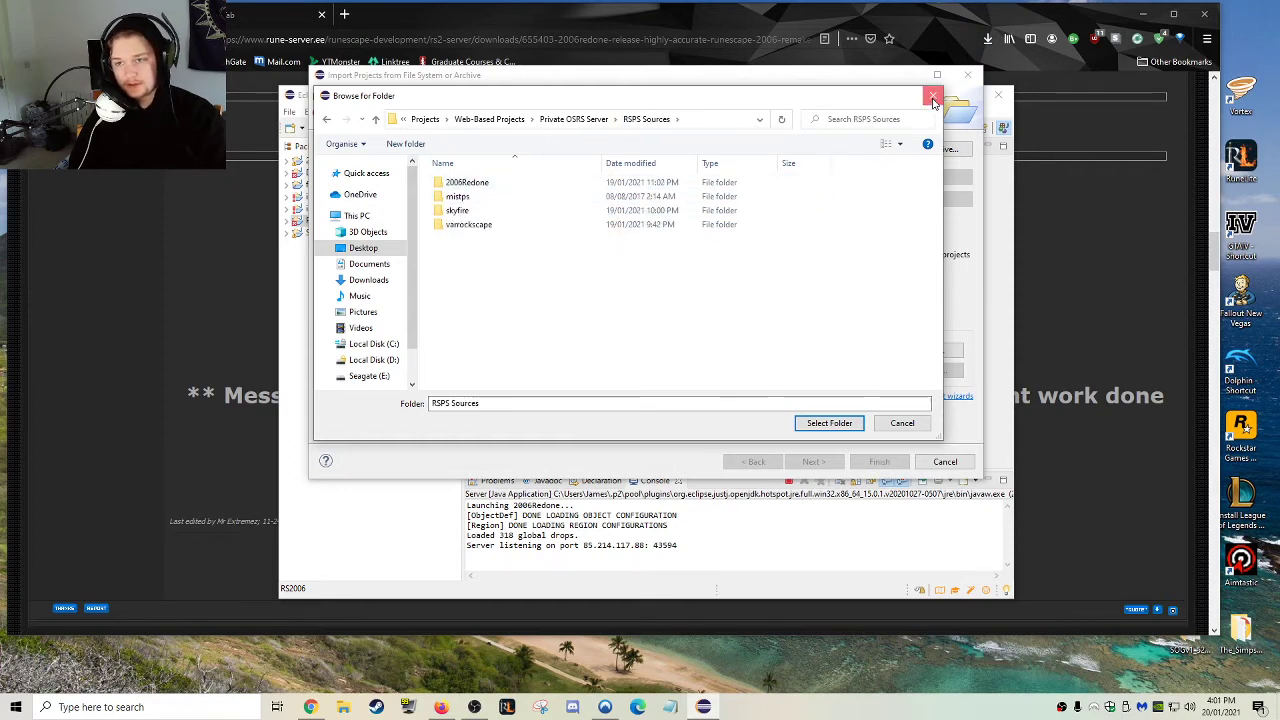
left_click(828, 422)
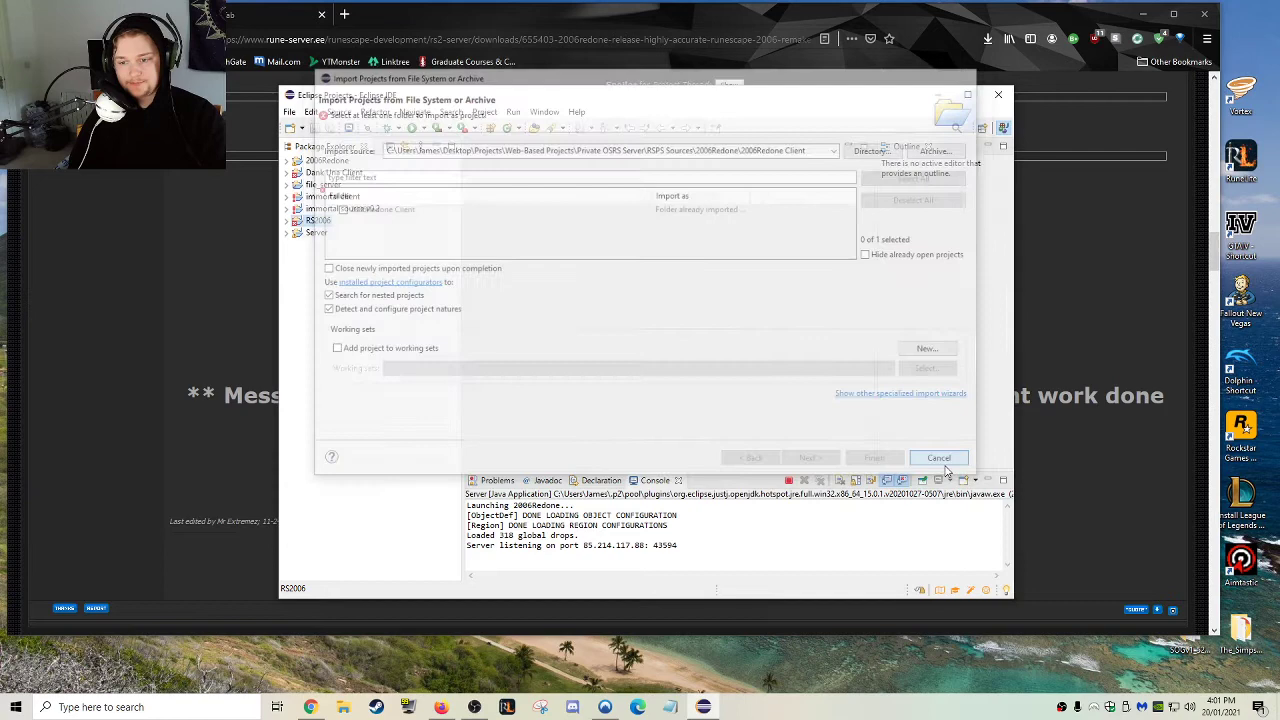
left_click(938, 456)
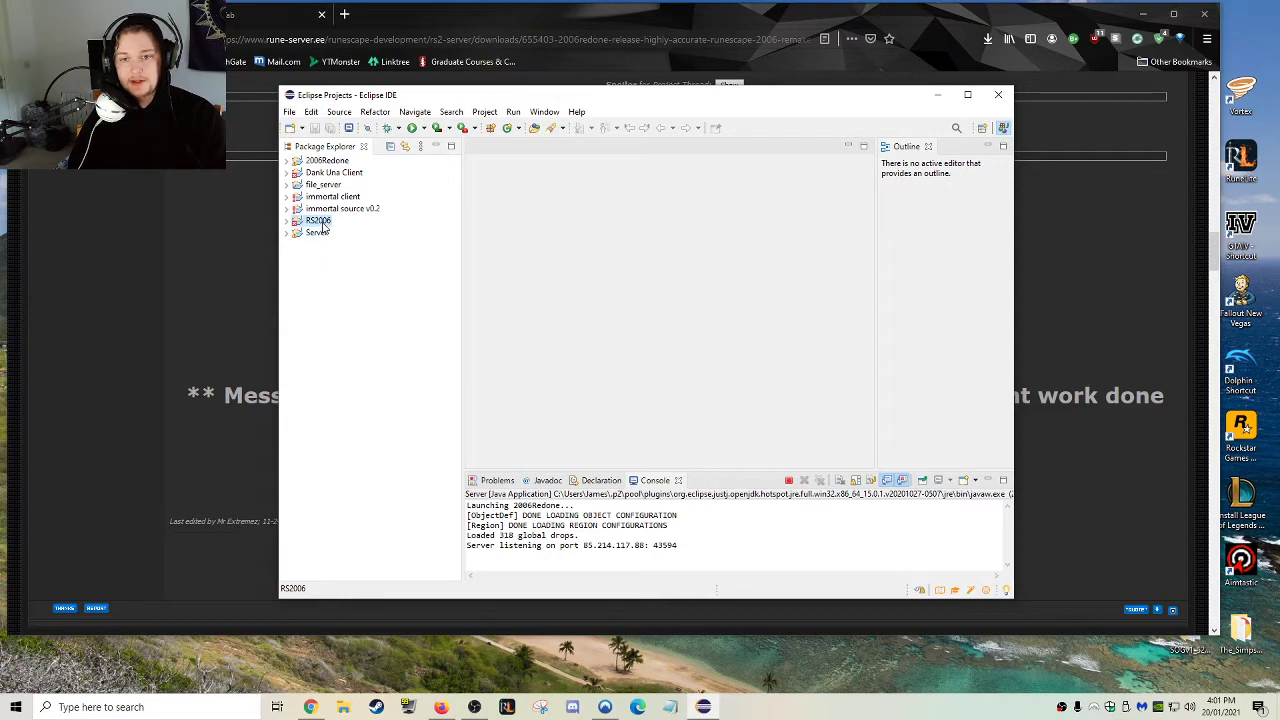
- Run RS2006 as a Java application, proceeding past the Errors in Workspace warning
right_click(318, 220)
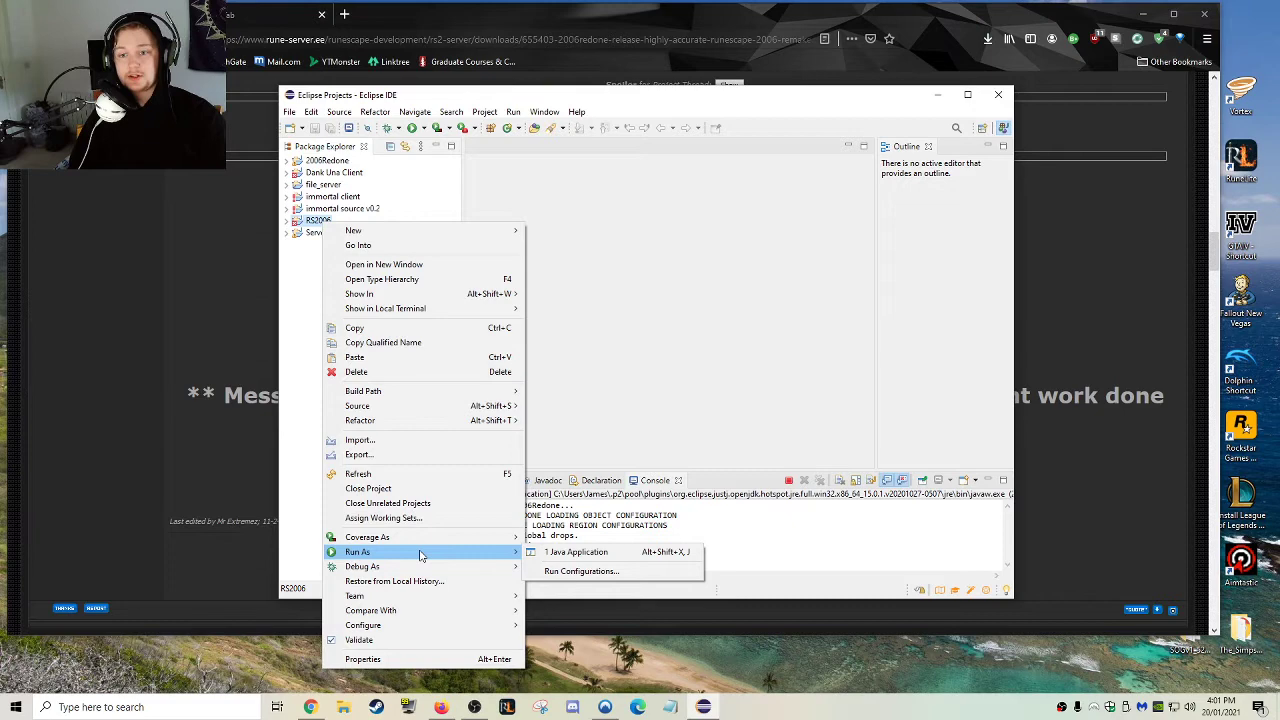
mouse_move(578, 552)
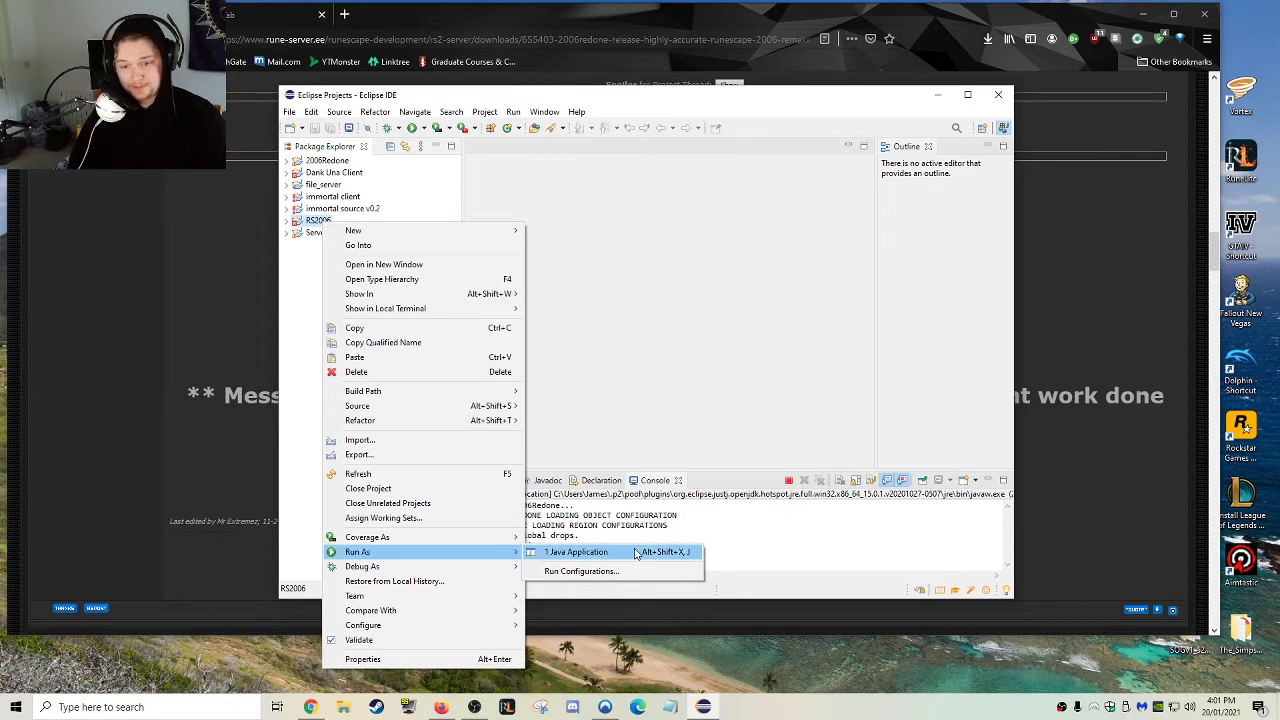
left_click(576, 552)
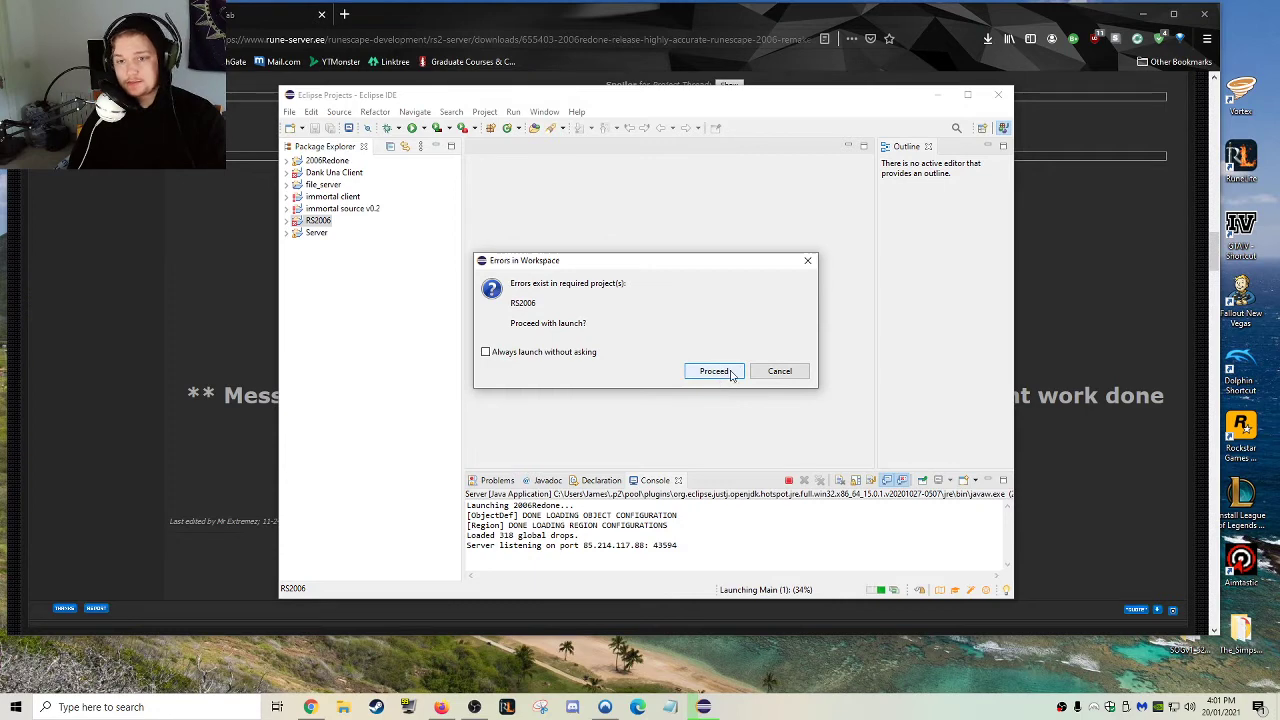
left_click(714, 370)
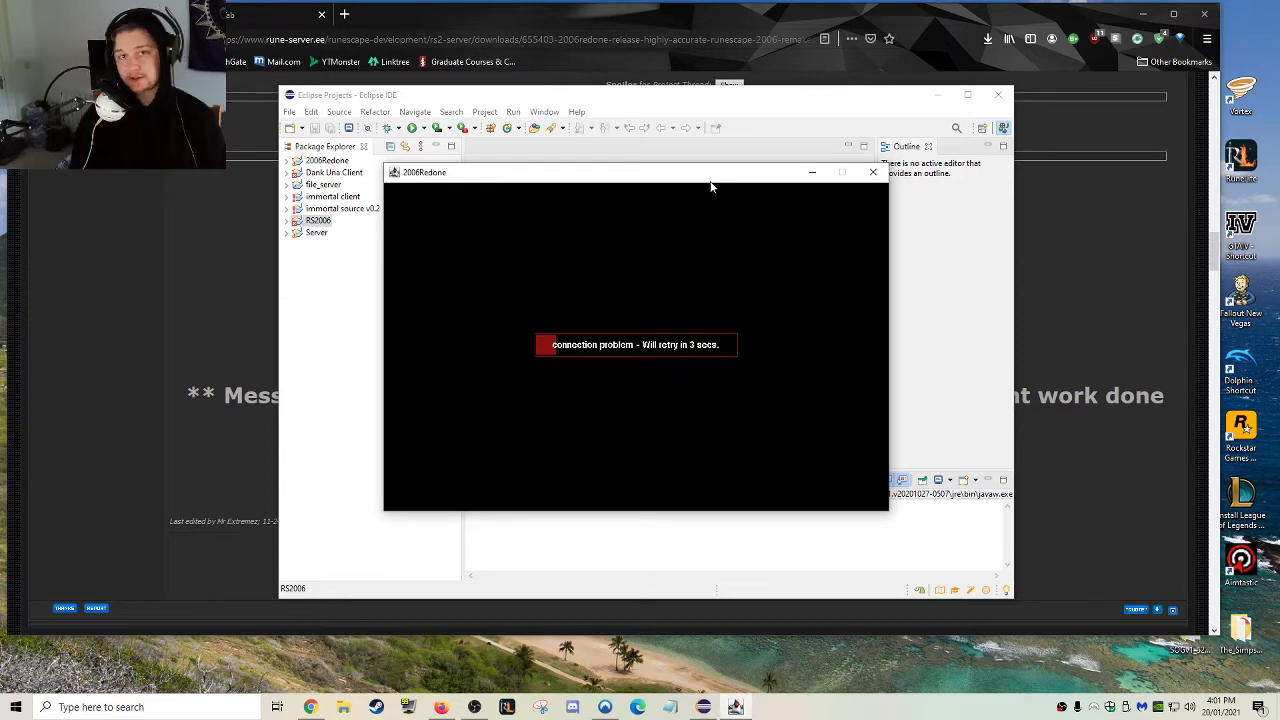
mouse_move(726, 252)
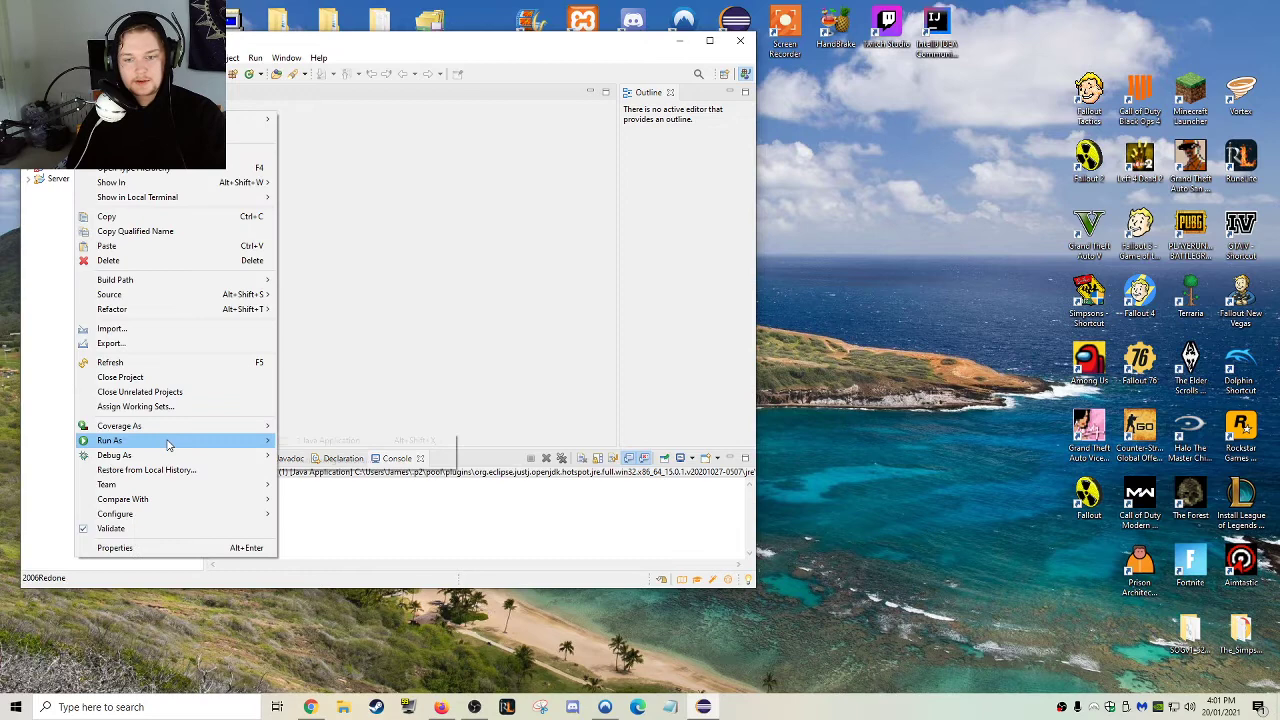
- Launch Server - redone a second time, which fails with an address-already-in-use bind error
left_click(328, 440)
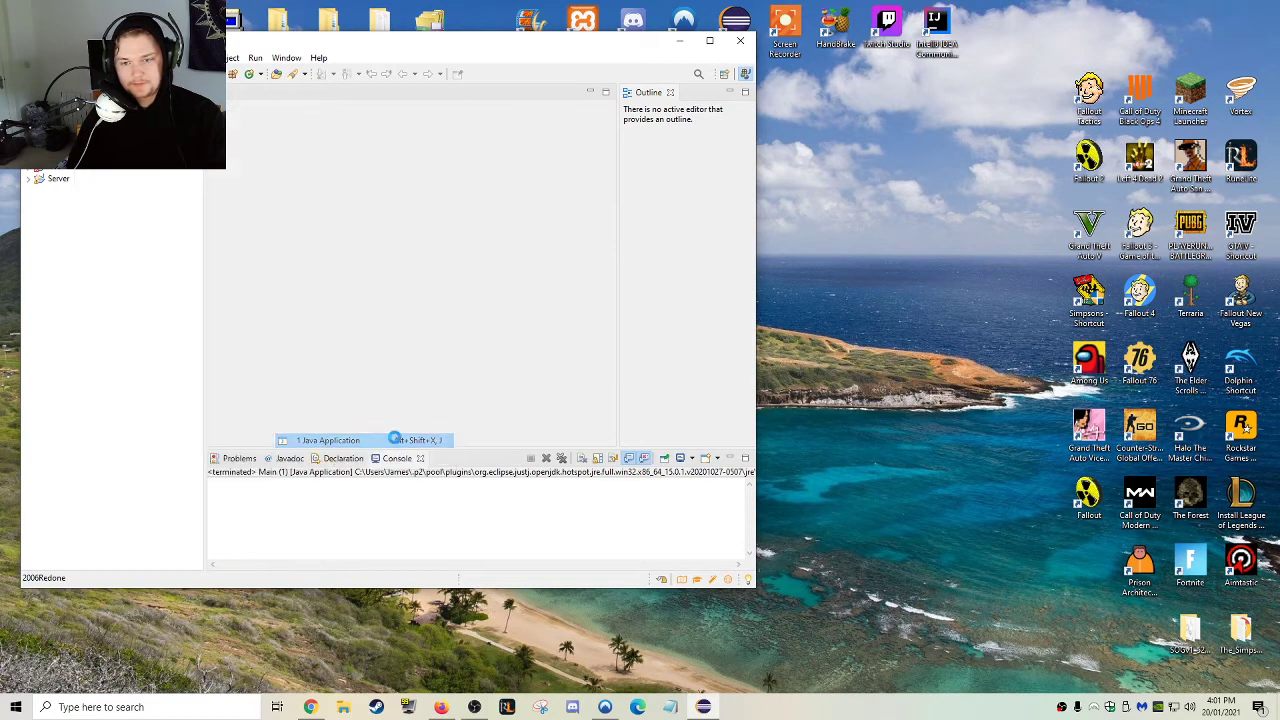
left_click(328, 440)
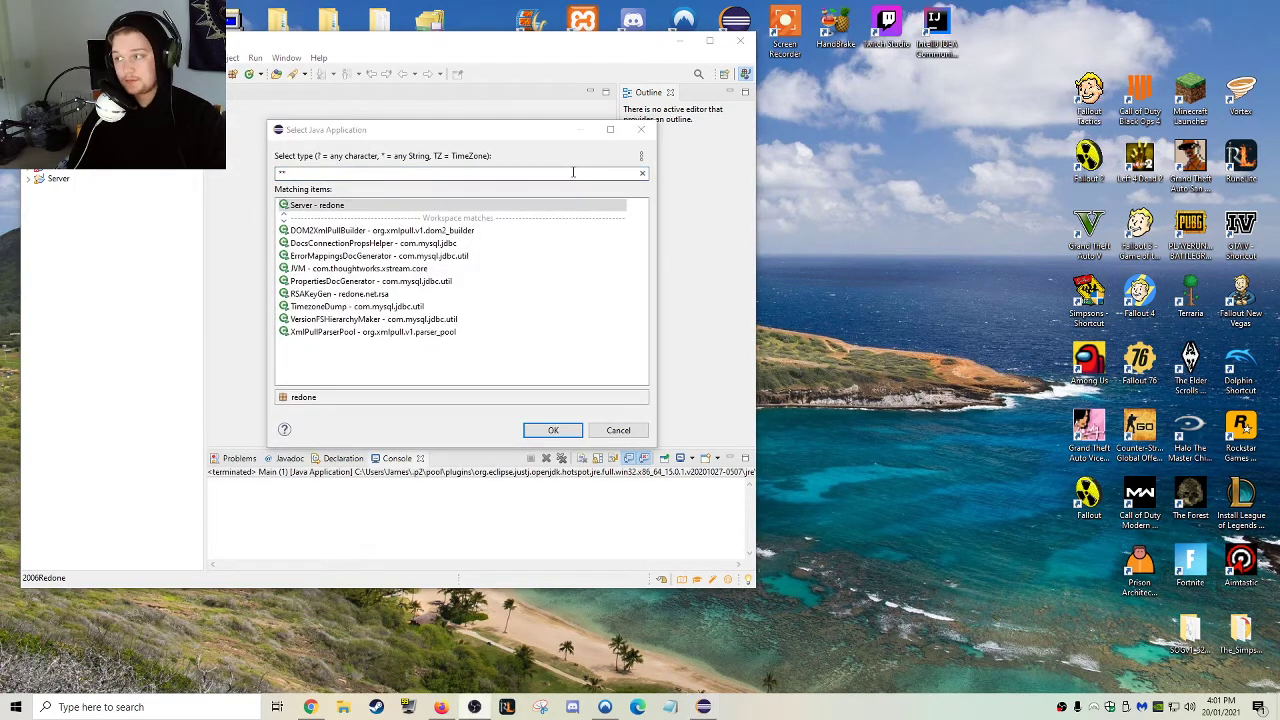
left_click(552, 430)
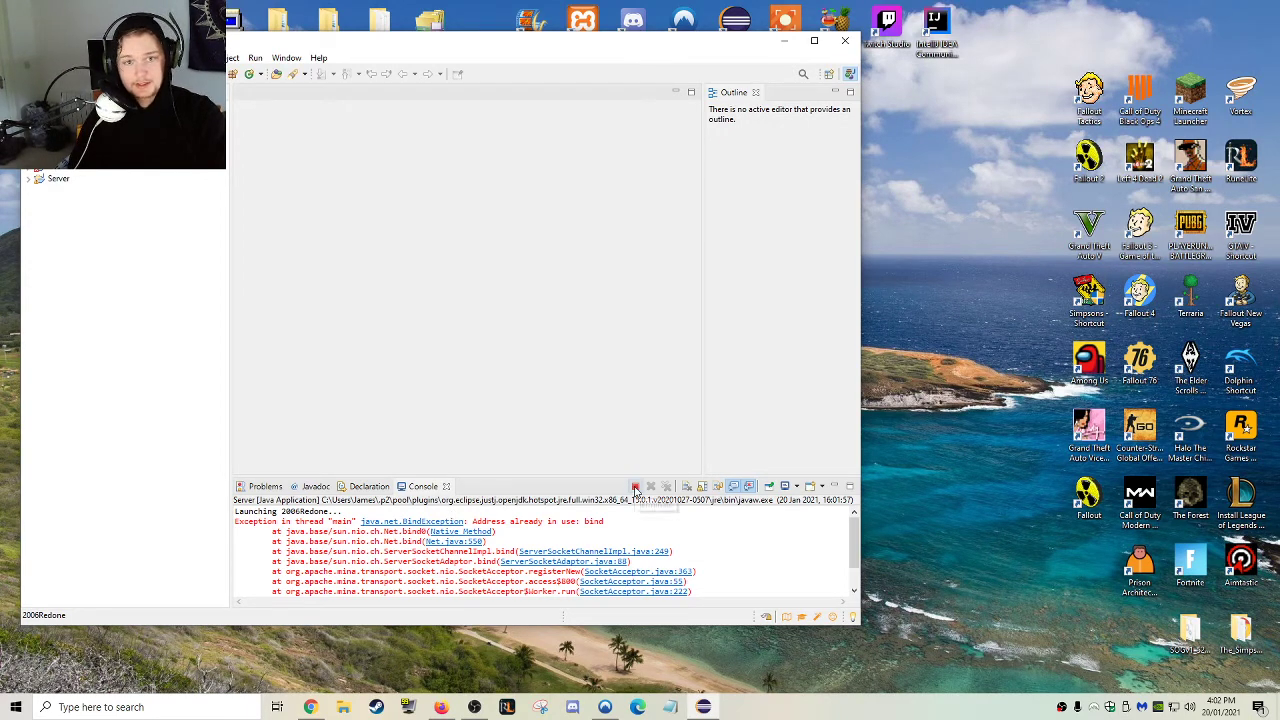
mouse_move(652, 488)
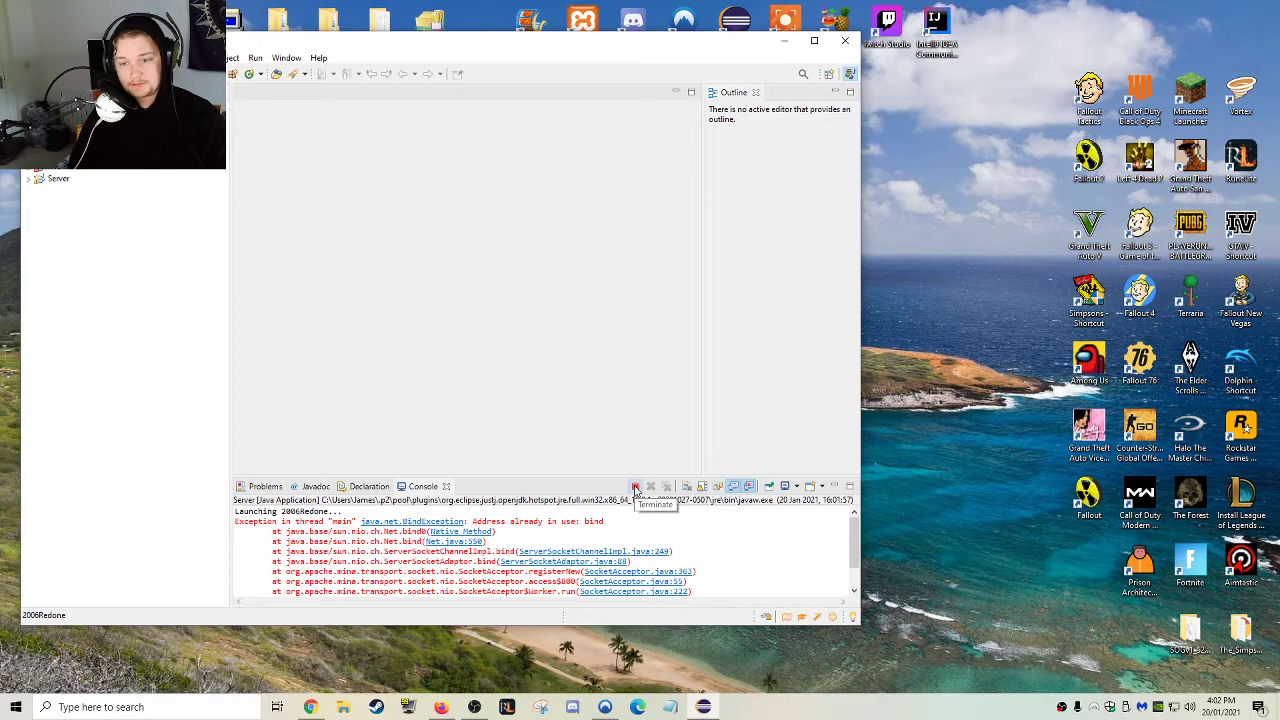
- Stop the failed launch, reopen Eclipse on the workspace and rerun Server - redone on port 43594
left_click(636, 488)
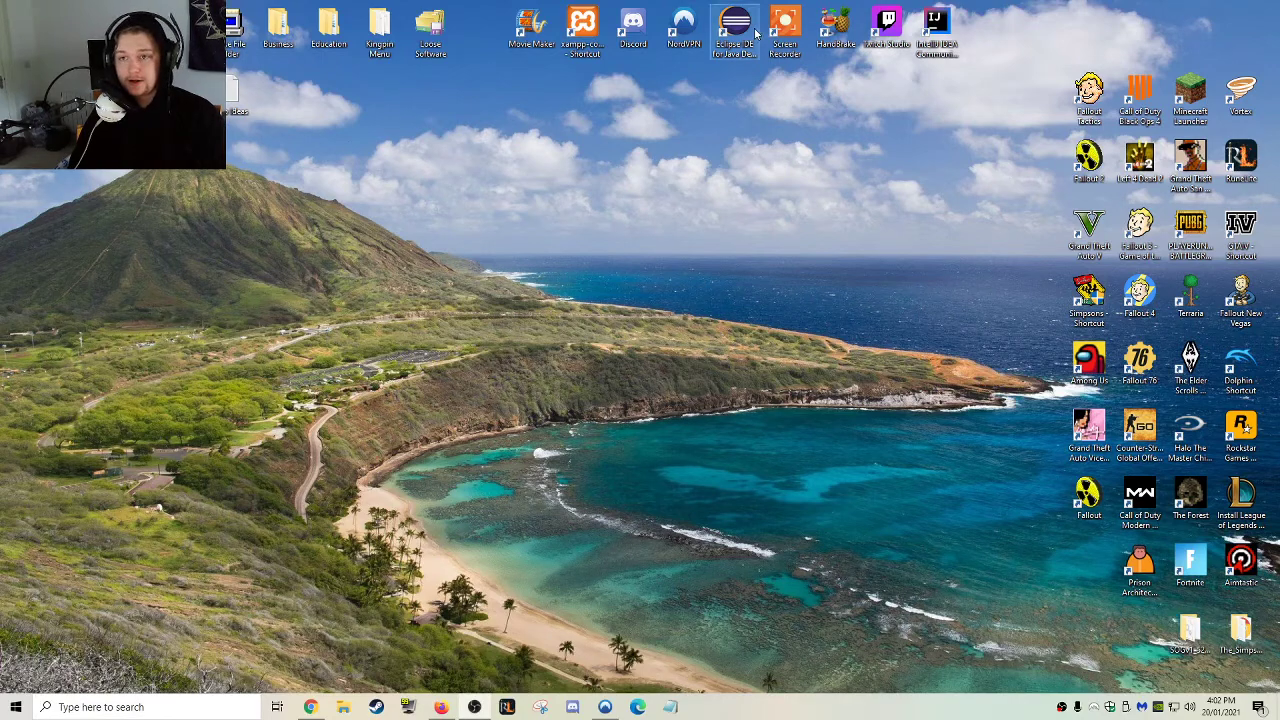
double_click(736, 24)
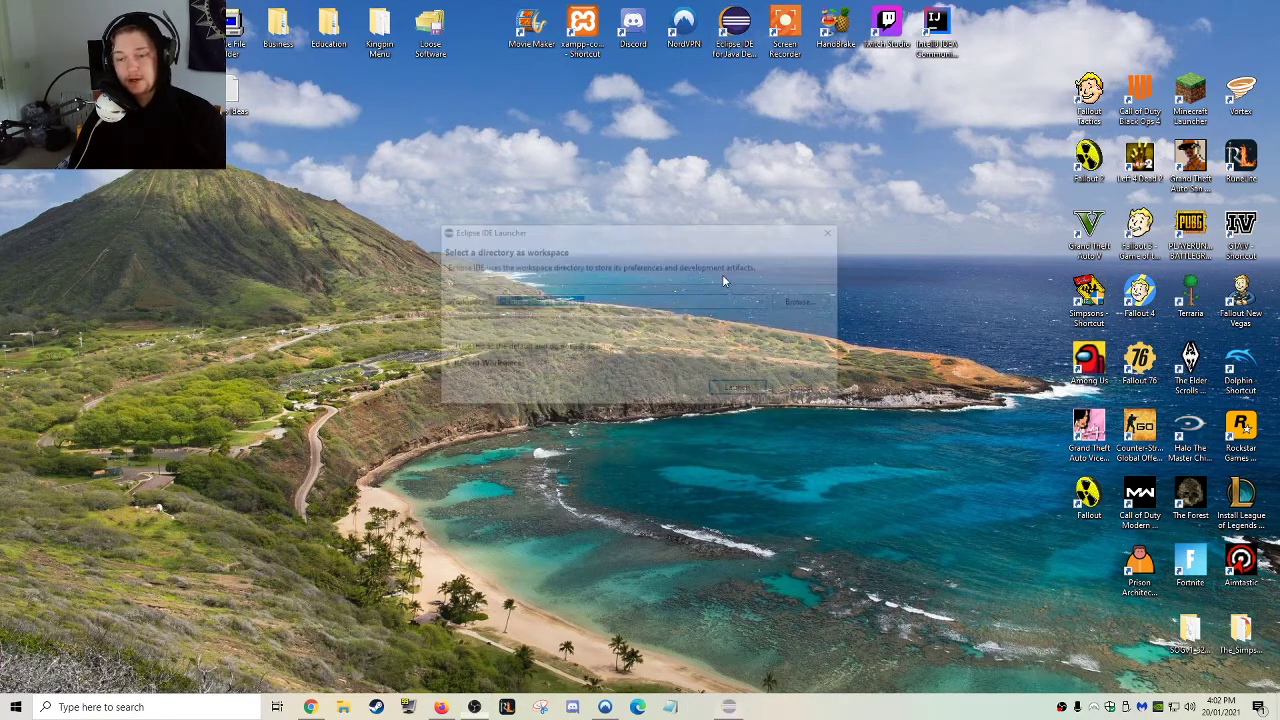
left_click(738, 388)
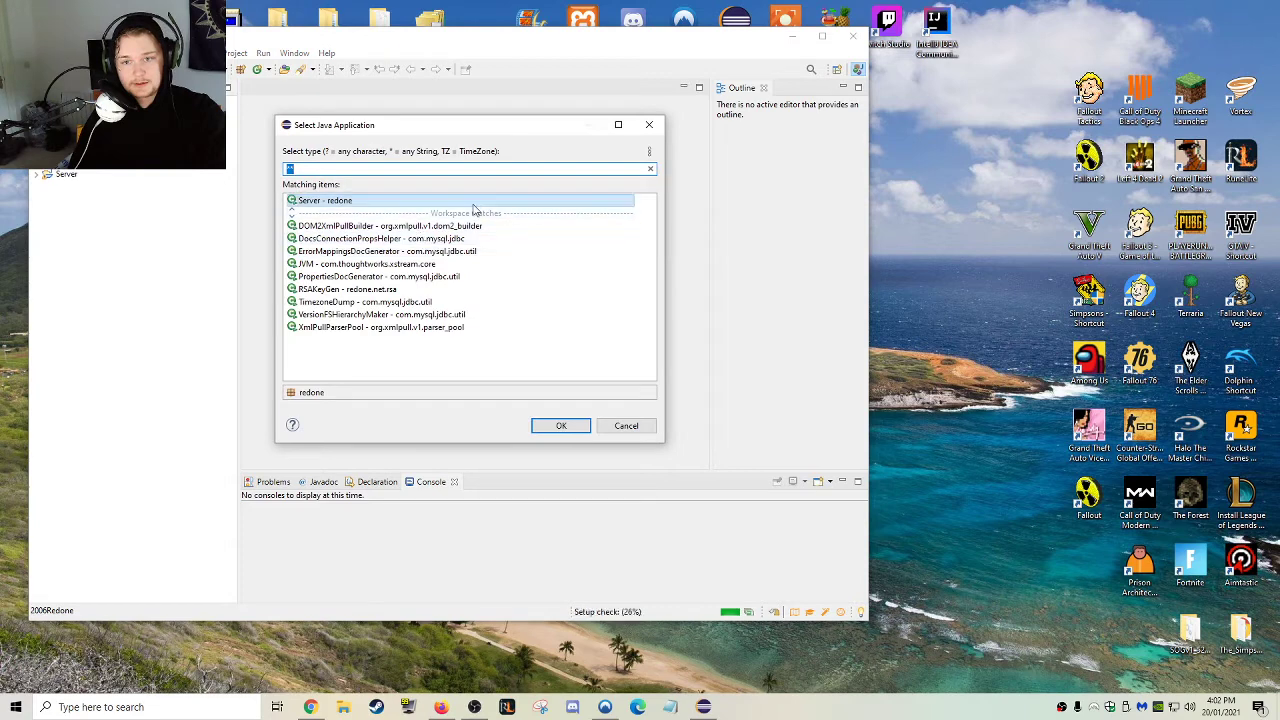
left_click(560, 424)
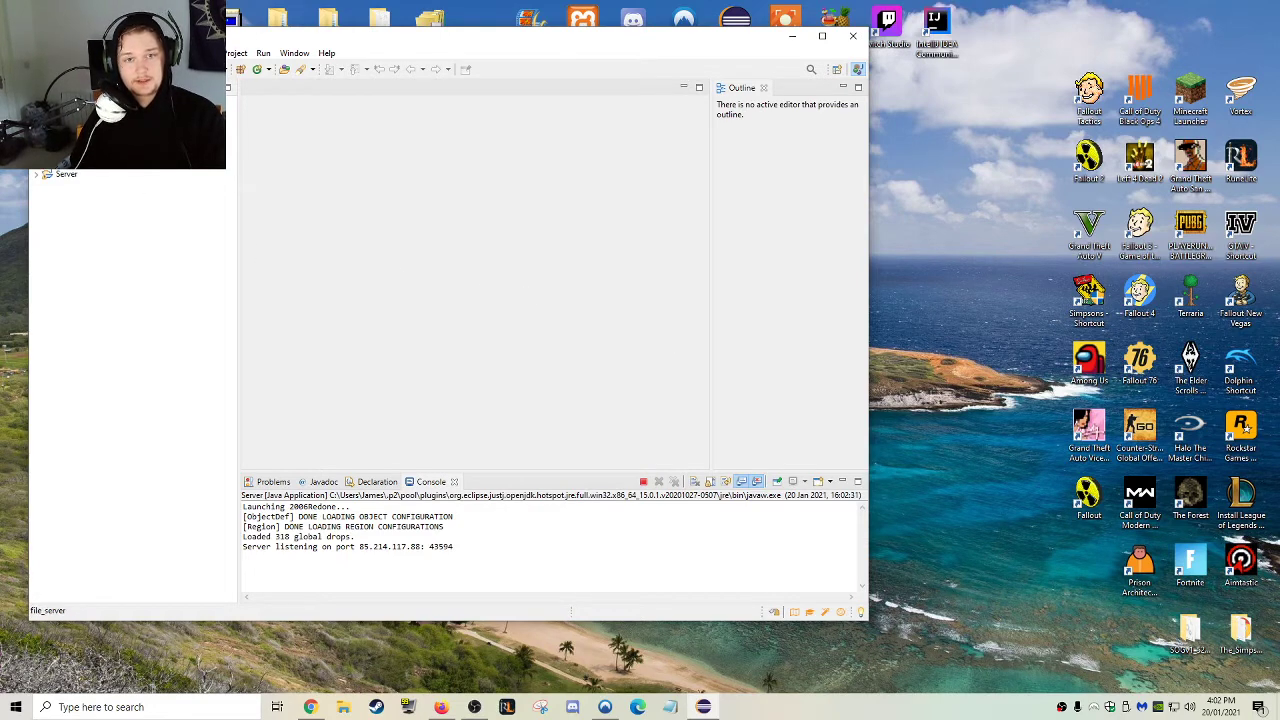
- Run the file_server project as a Java application with the FileServer main class
right_click(66, 174)
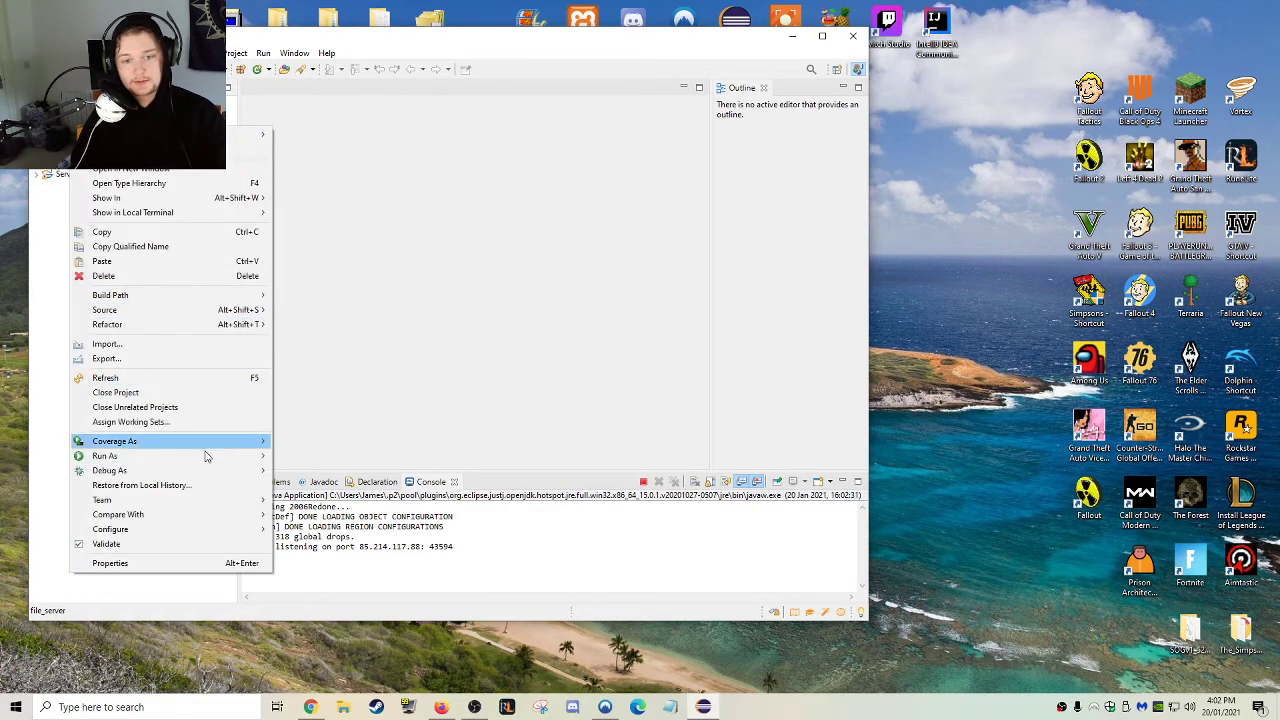
left_click(104, 456)
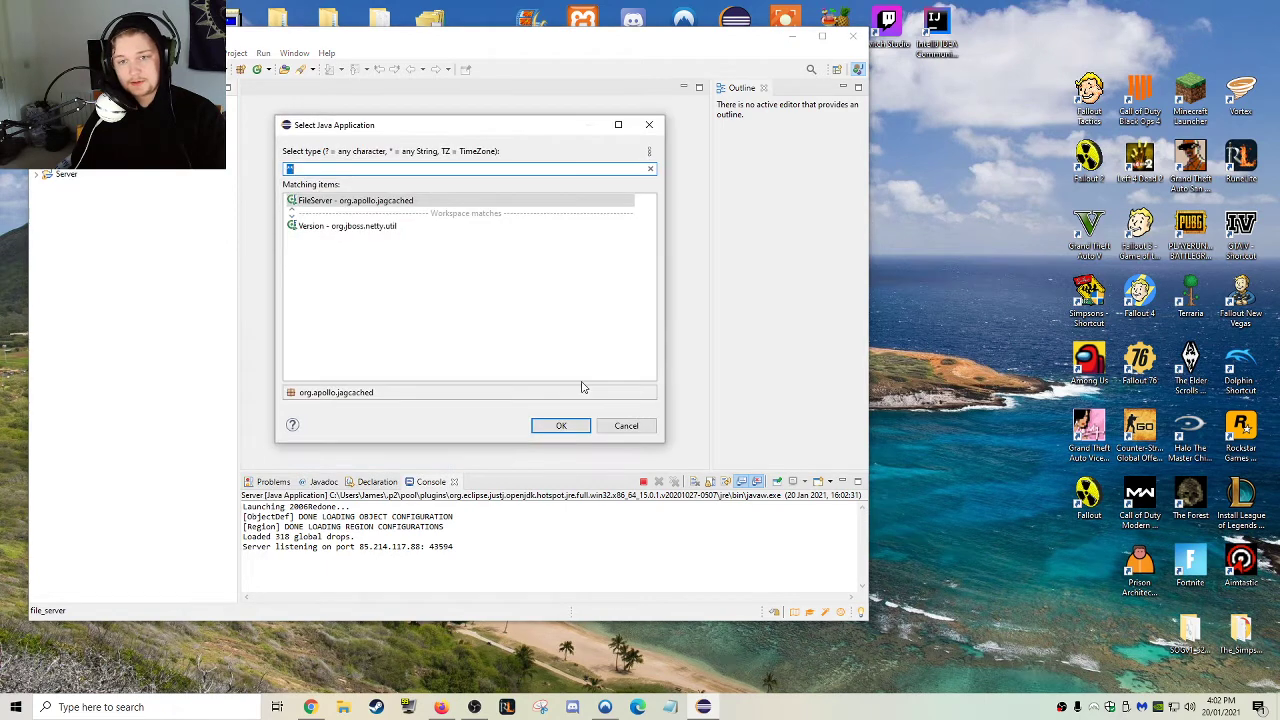
left_click(560, 424)
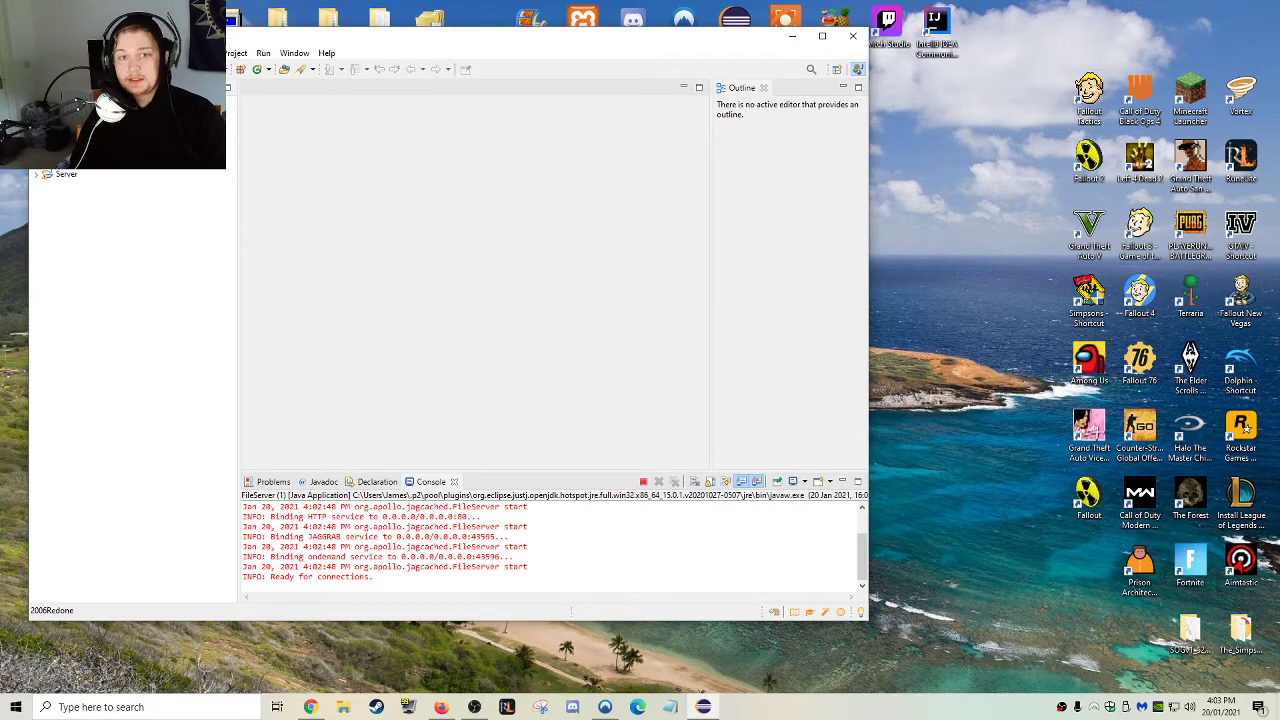
- Run the client project as a Java application and choose Existing User
right_click(66, 174)
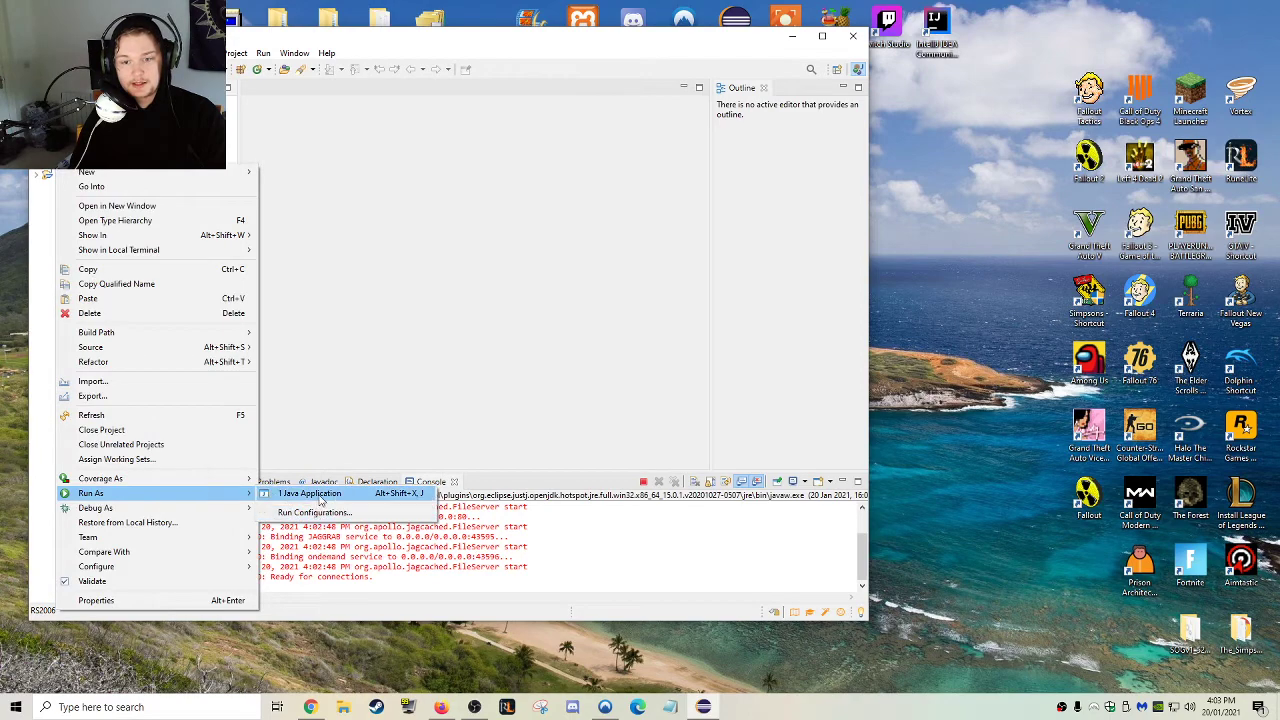
left_click(310, 492)
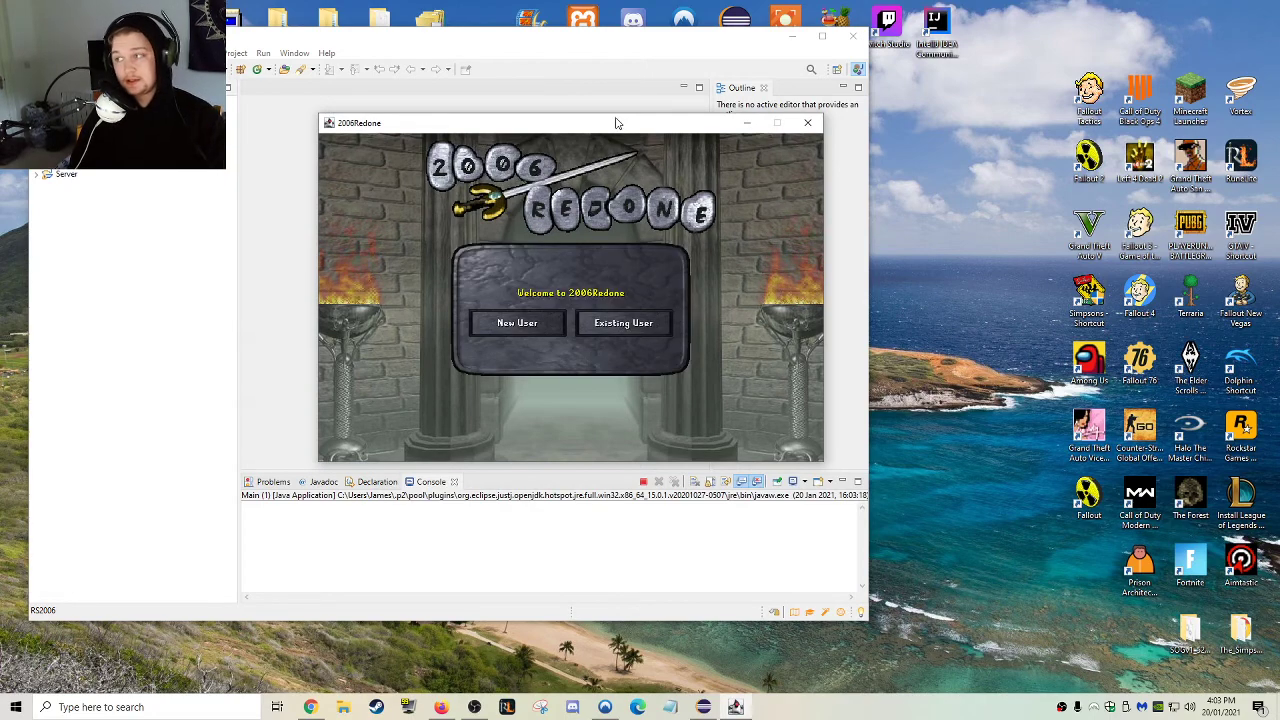
left_click(624, 322)
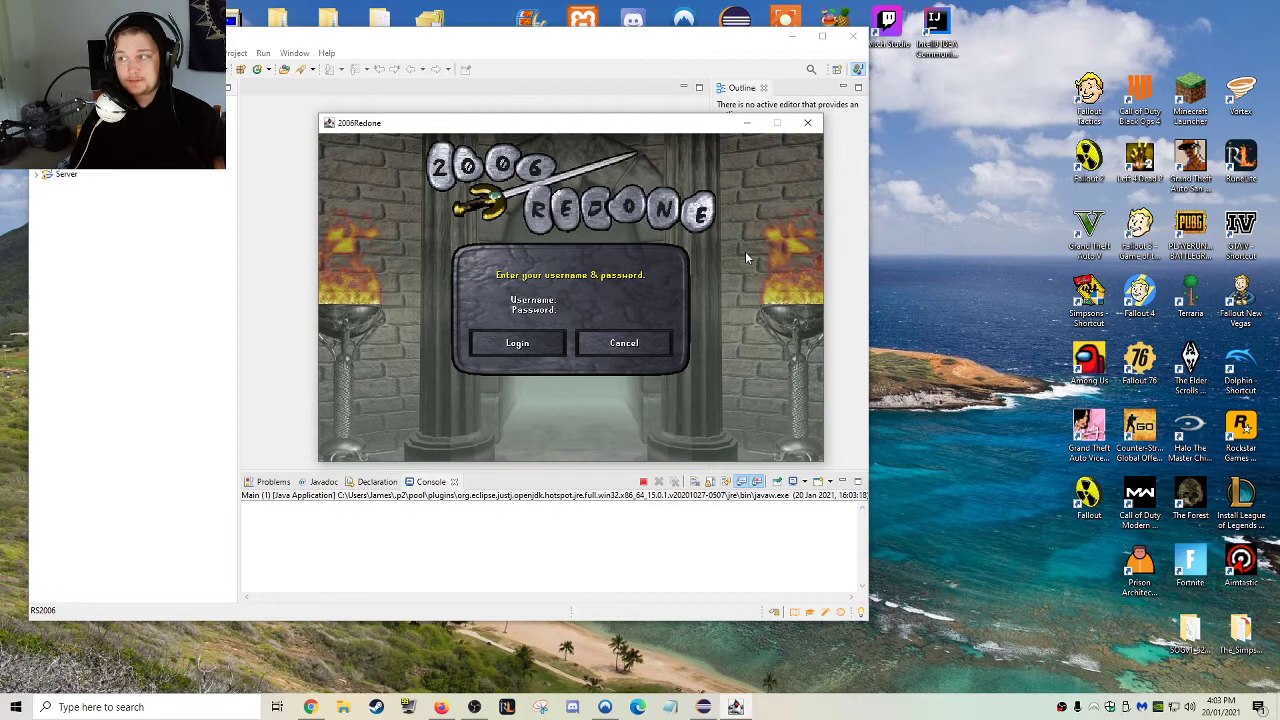
mouse_move(720, 240)
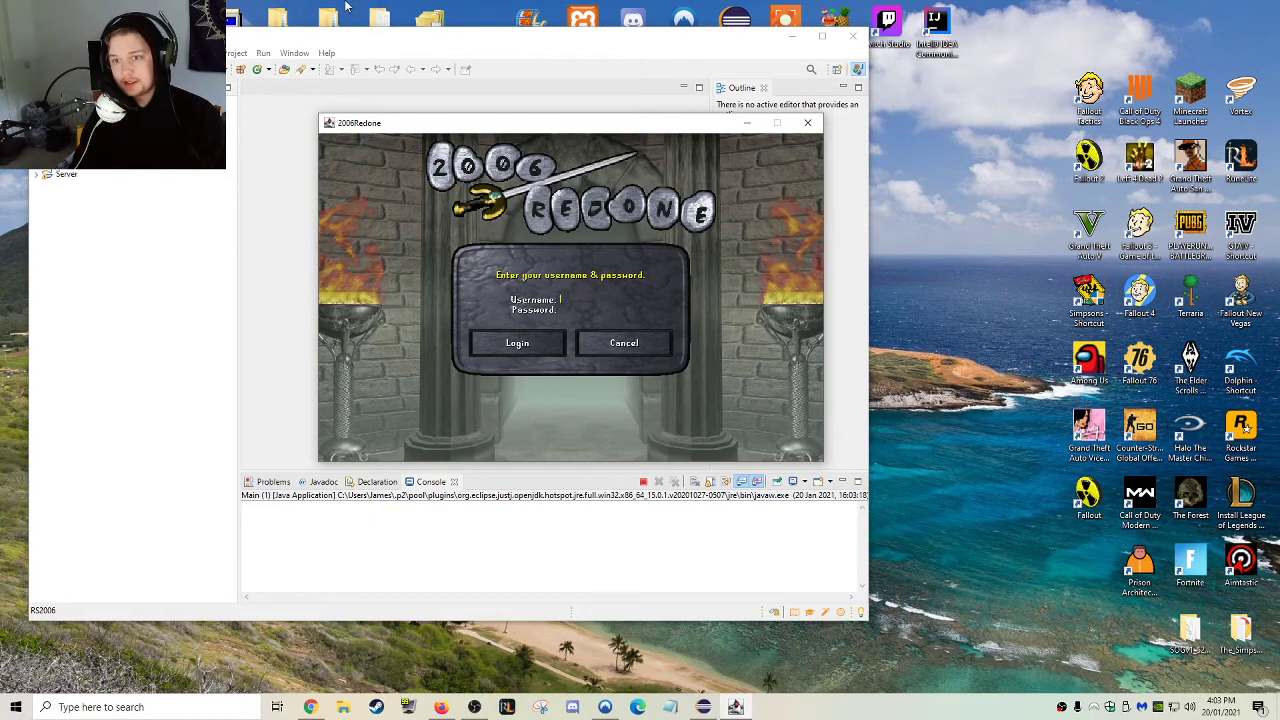
mouse_move(590, 288)
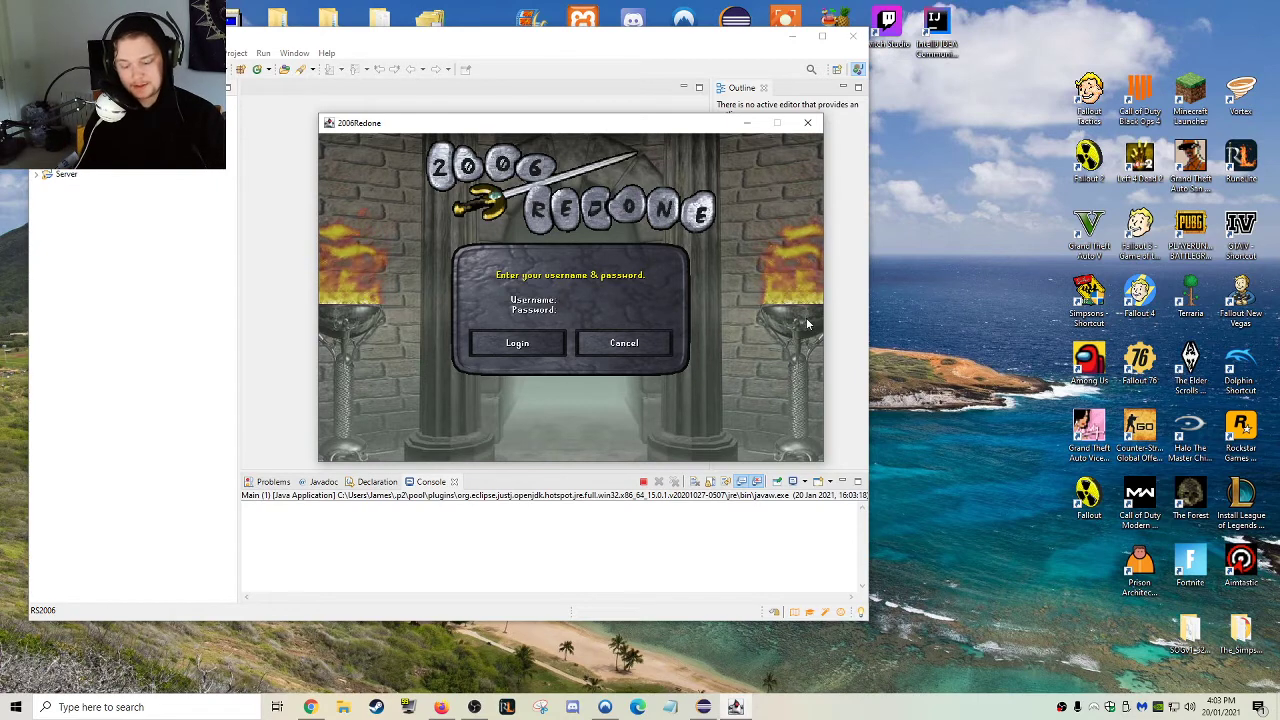
- Log in as user 'james' with the password, arriving at the Tutorial Island prompt
type("james")
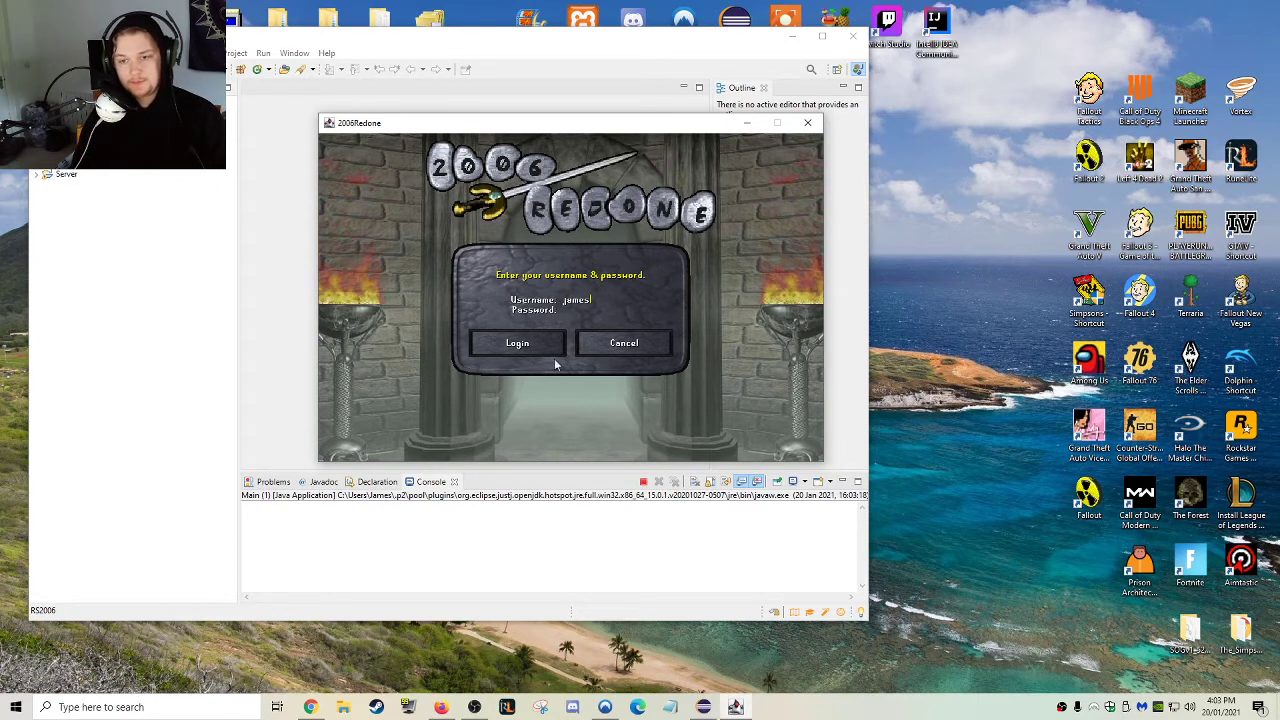
type("*****")
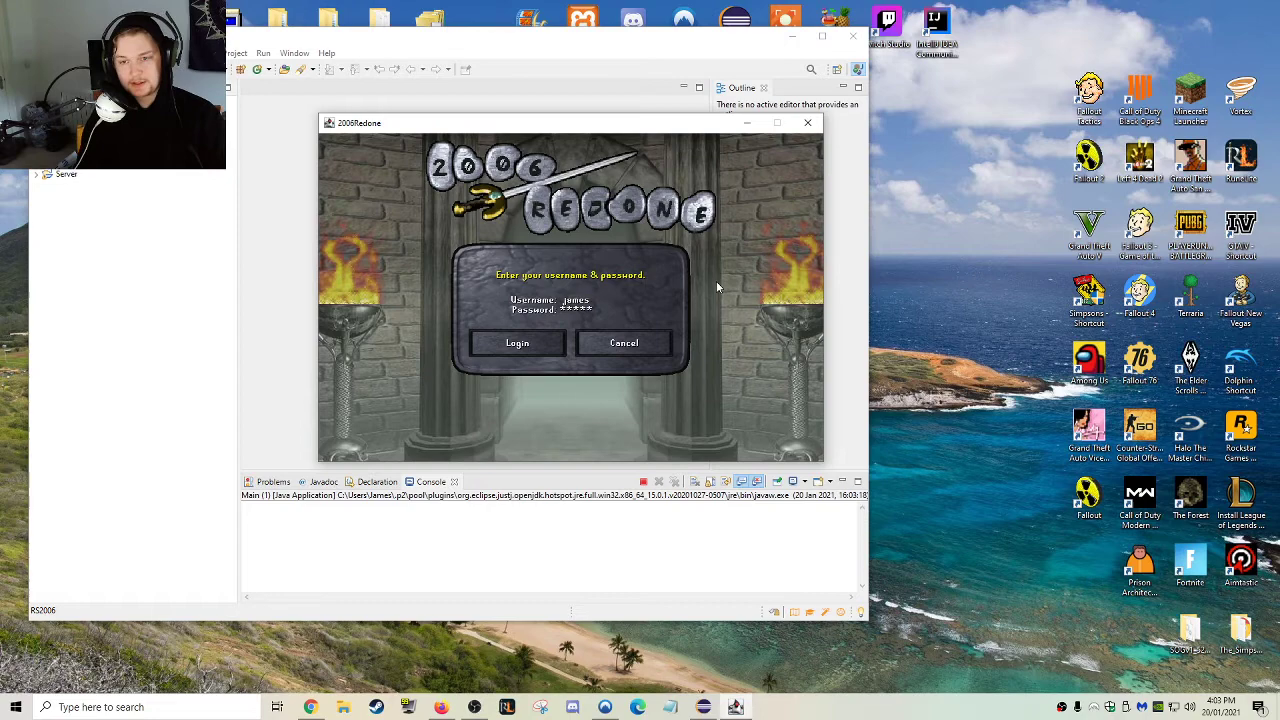
left_click(516, 344)
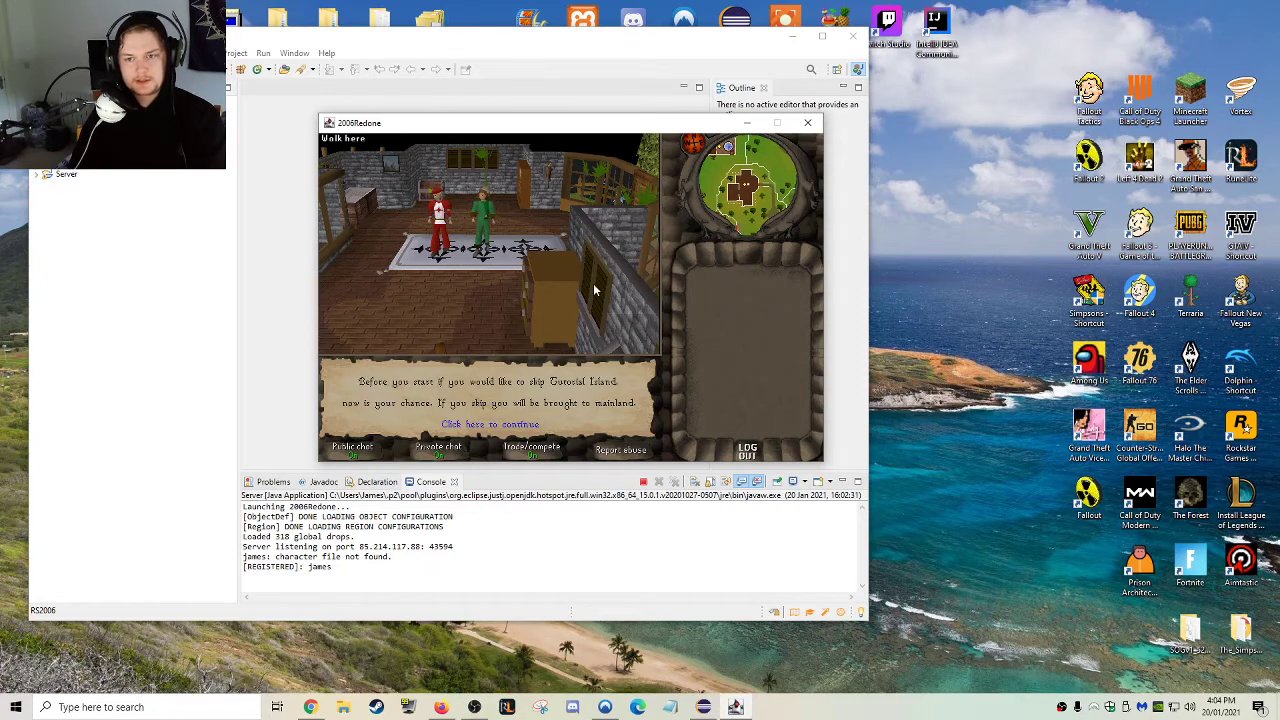
- Skip Tutorial Island, adjust the character's hair and features, and accept the design
left_click(484, 424)
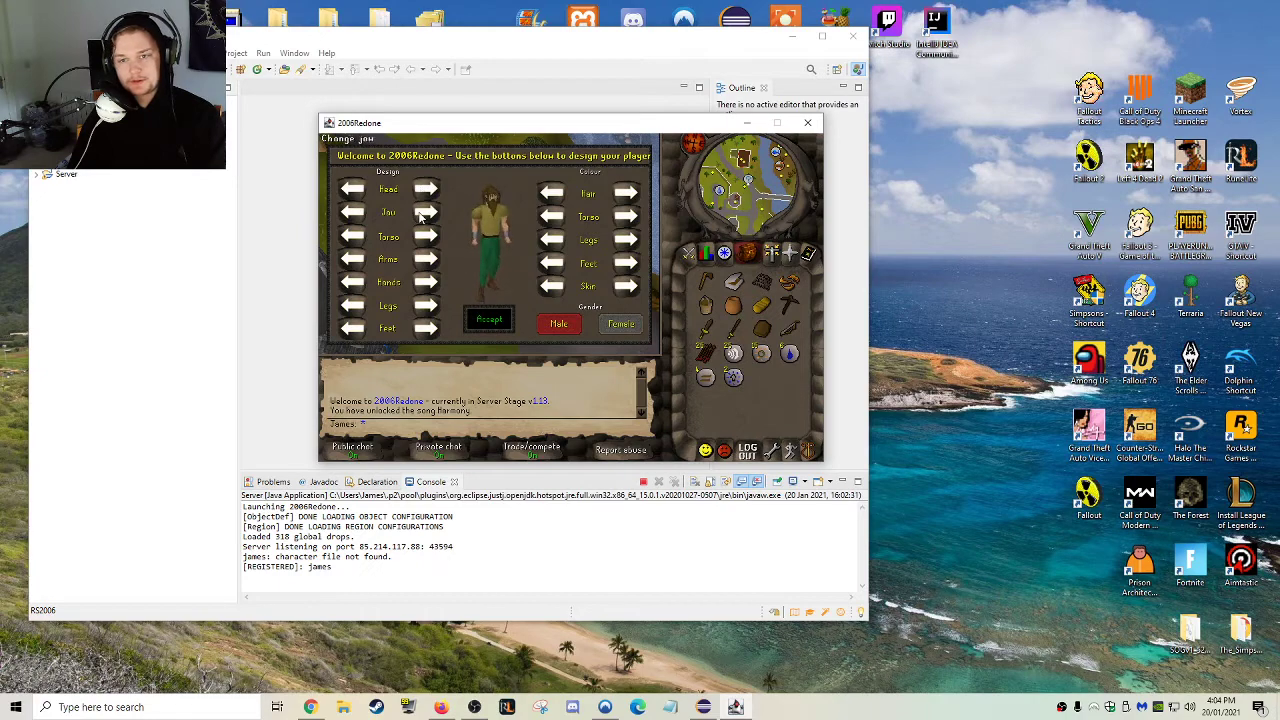
left_click(626, 192)
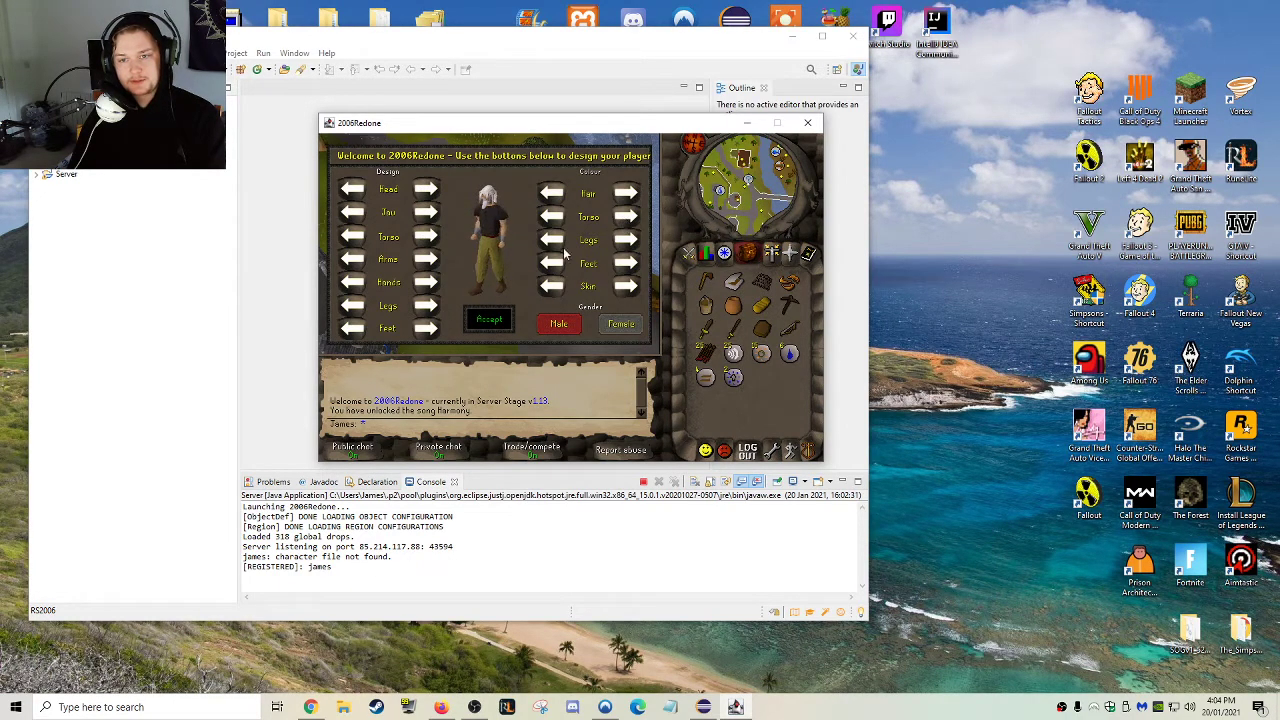
left_click(424, 258)
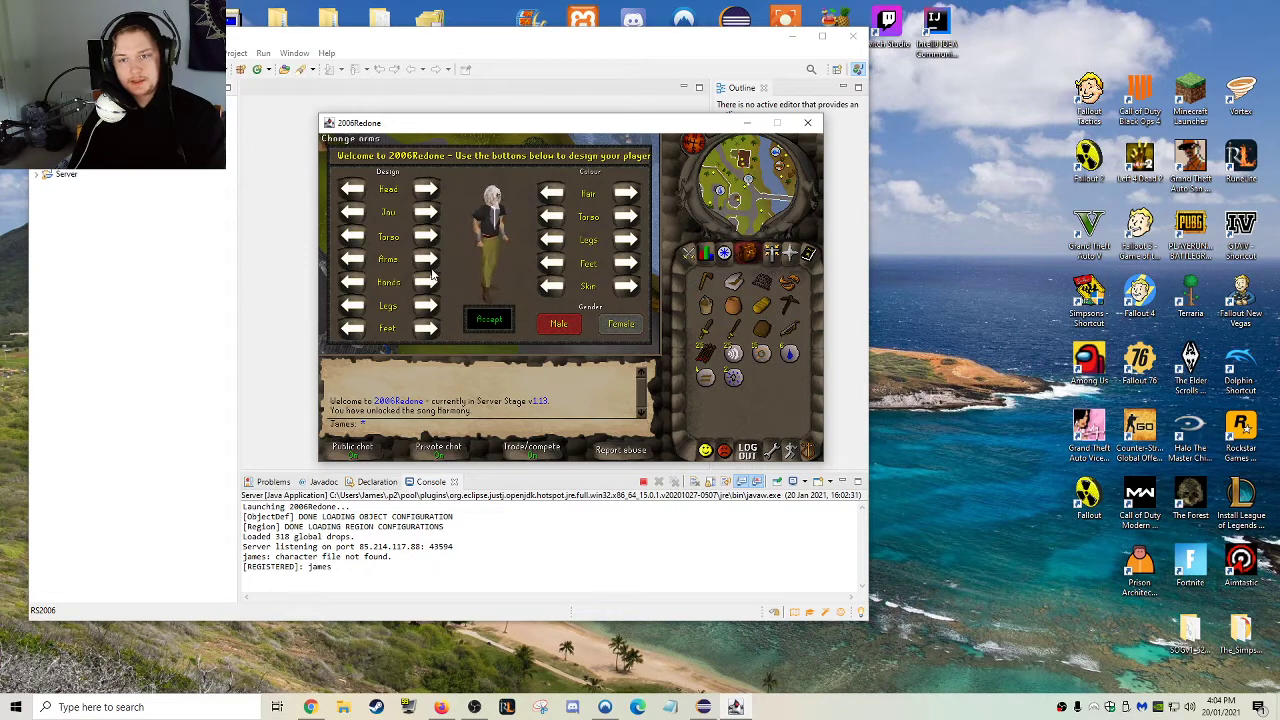
left_click(626, 240)
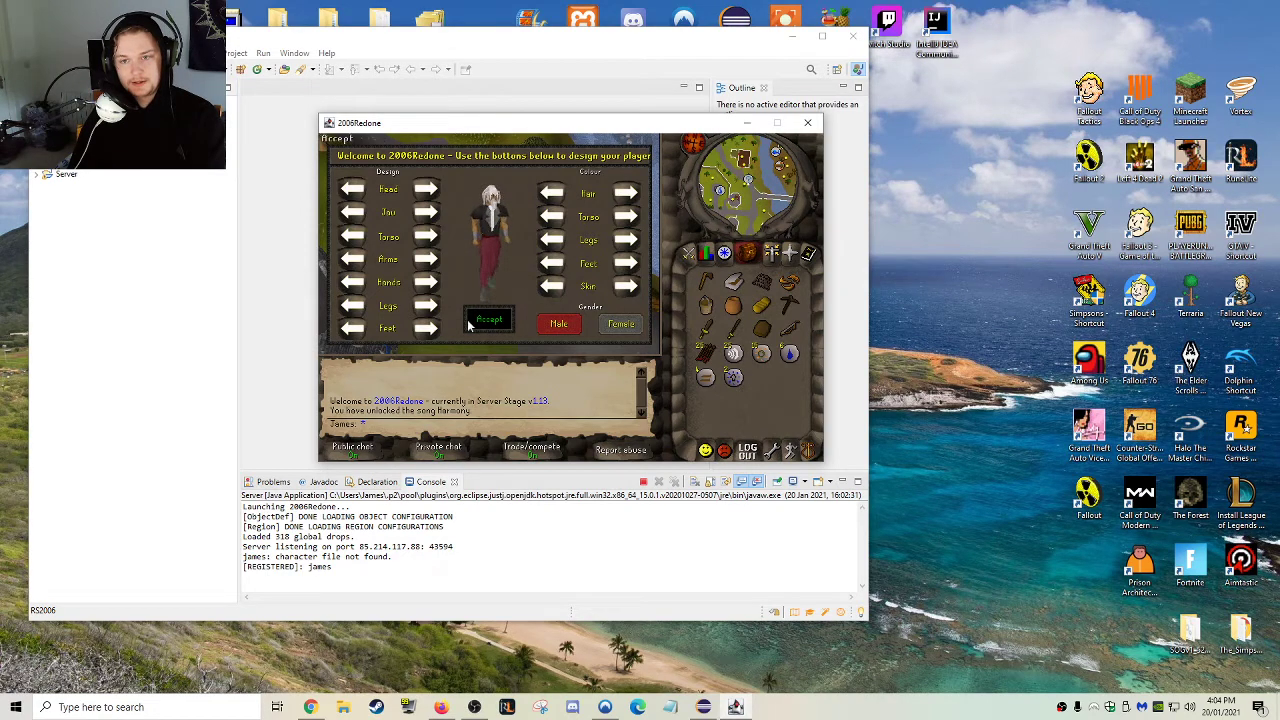
left_click(488, 320)
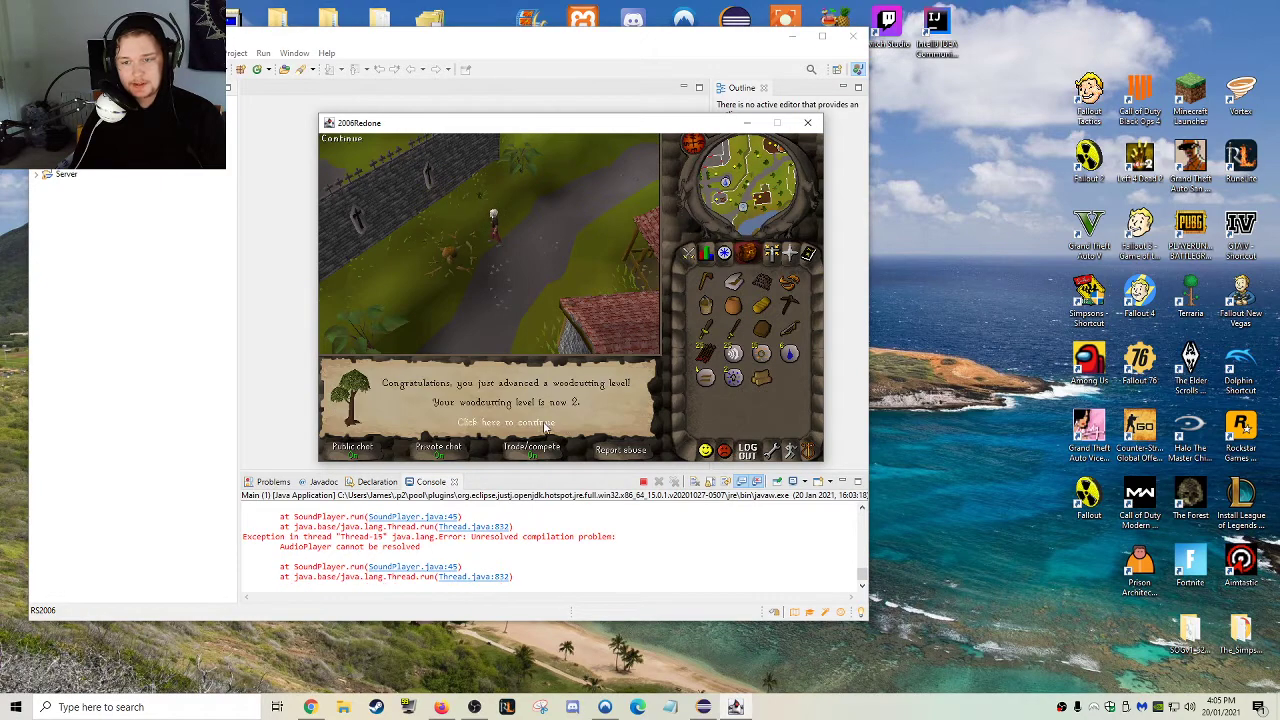
- Dismiss the woodcutting level-up message, then log out from the logout panel so the game saves
left_click(504, 420)
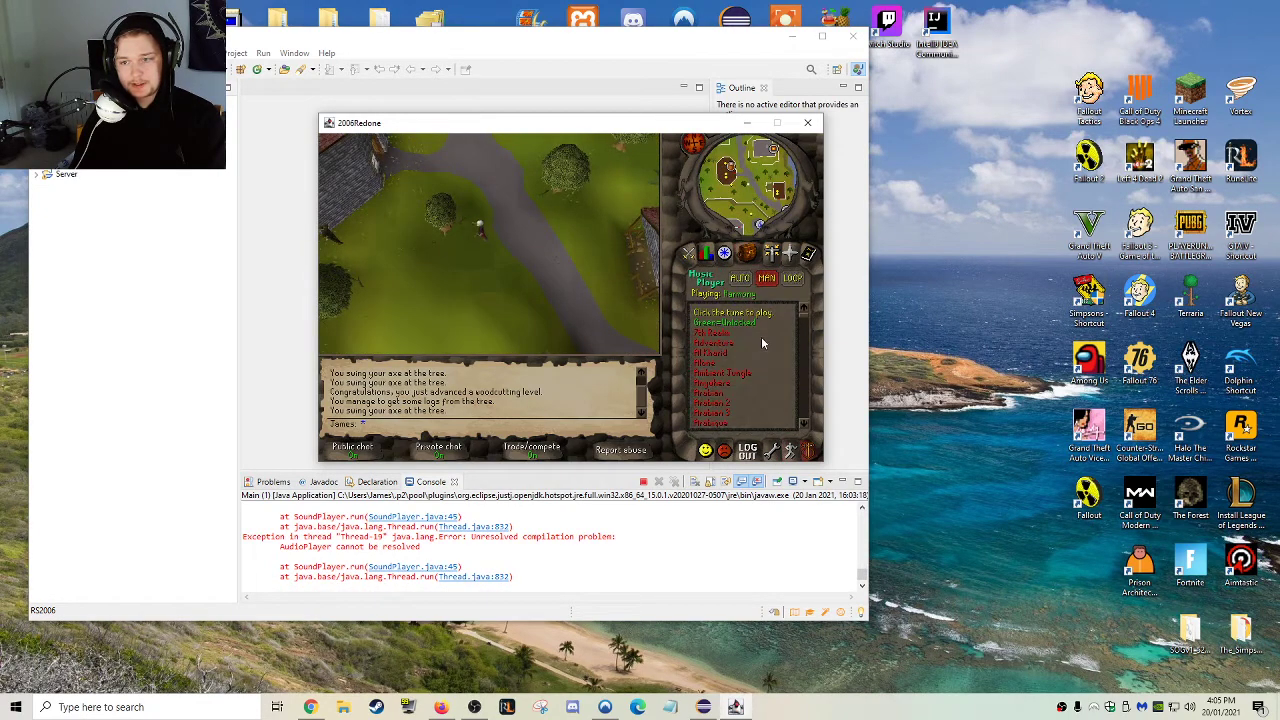
mouse_move(808, 292)
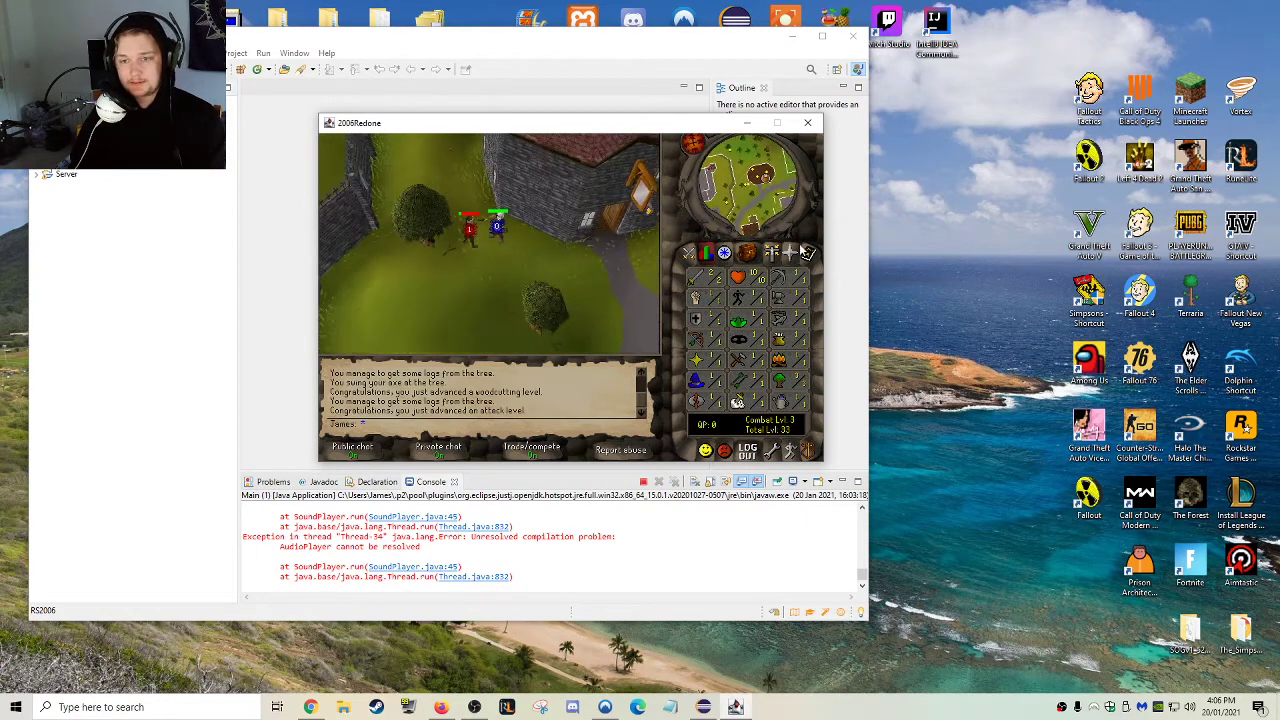
left_click(746, 252)
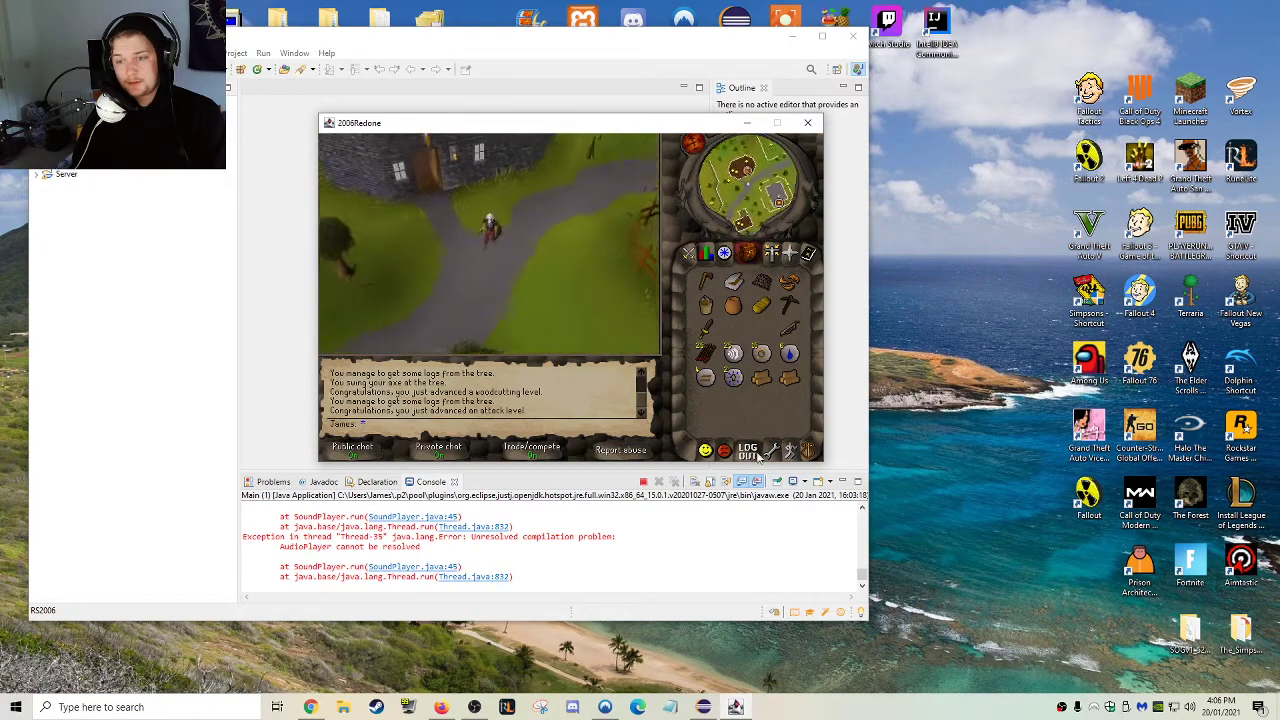
left_click(748, 452)
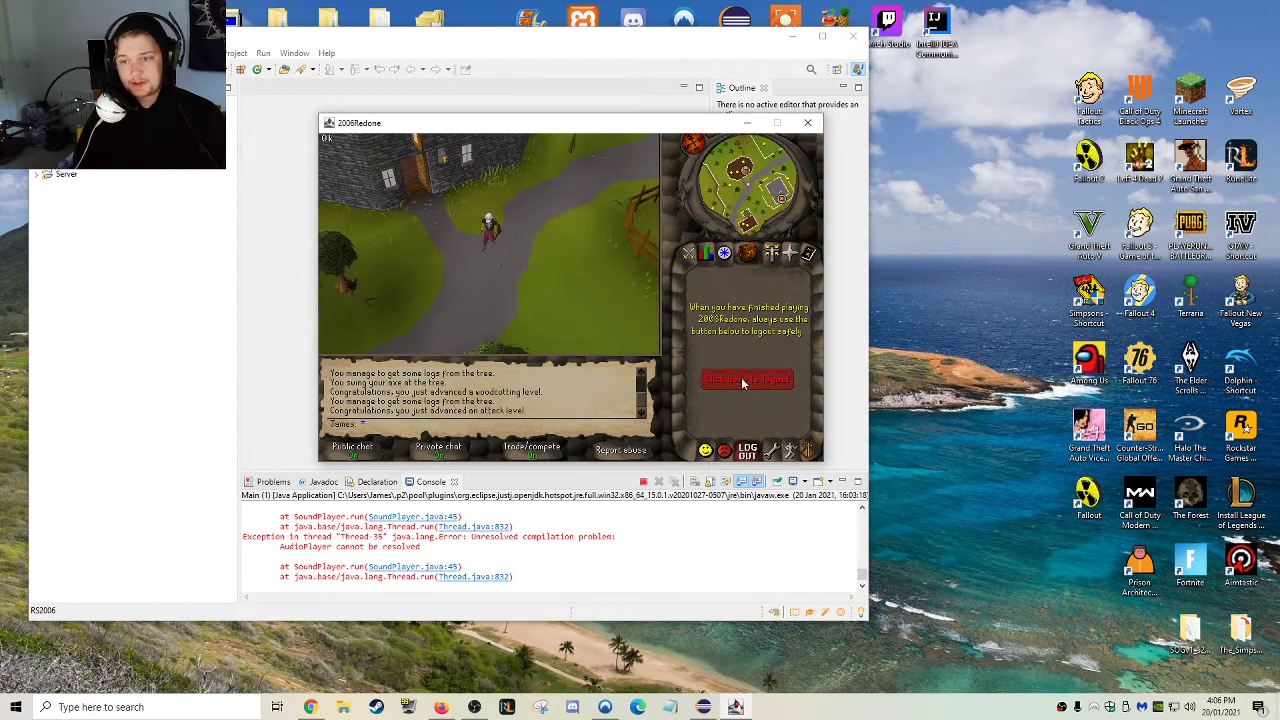
left_click(748, 380)
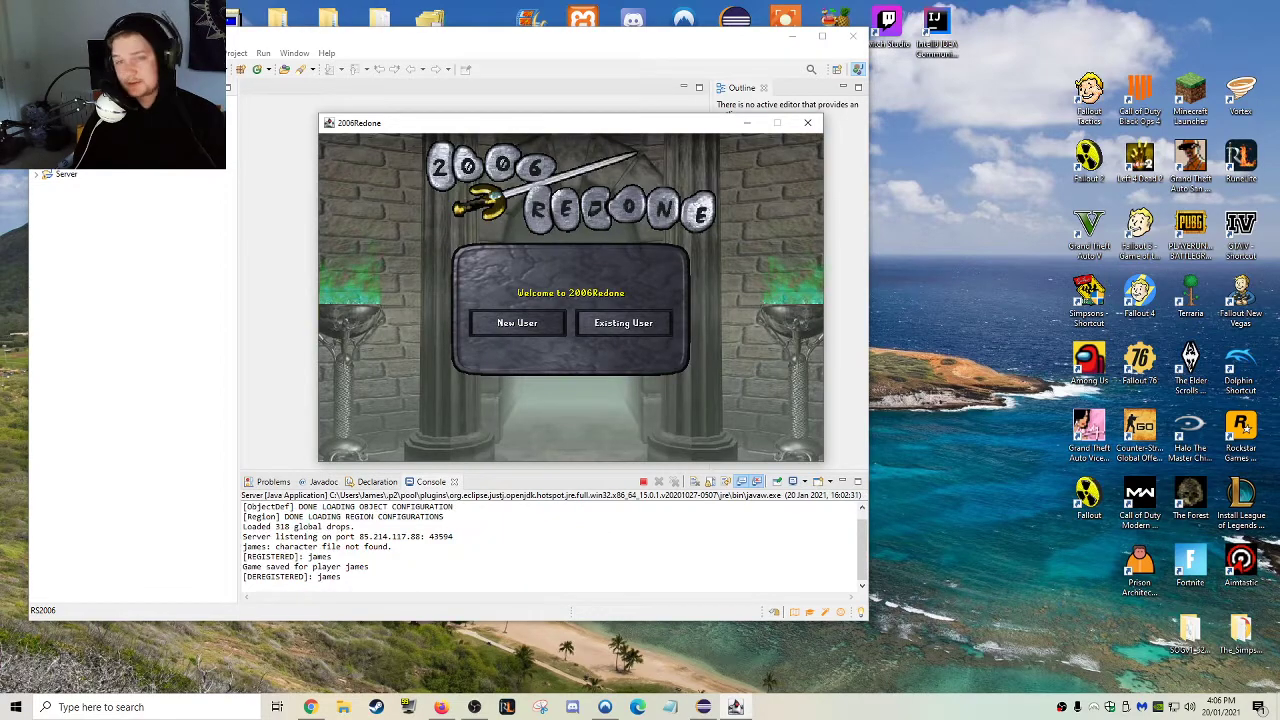